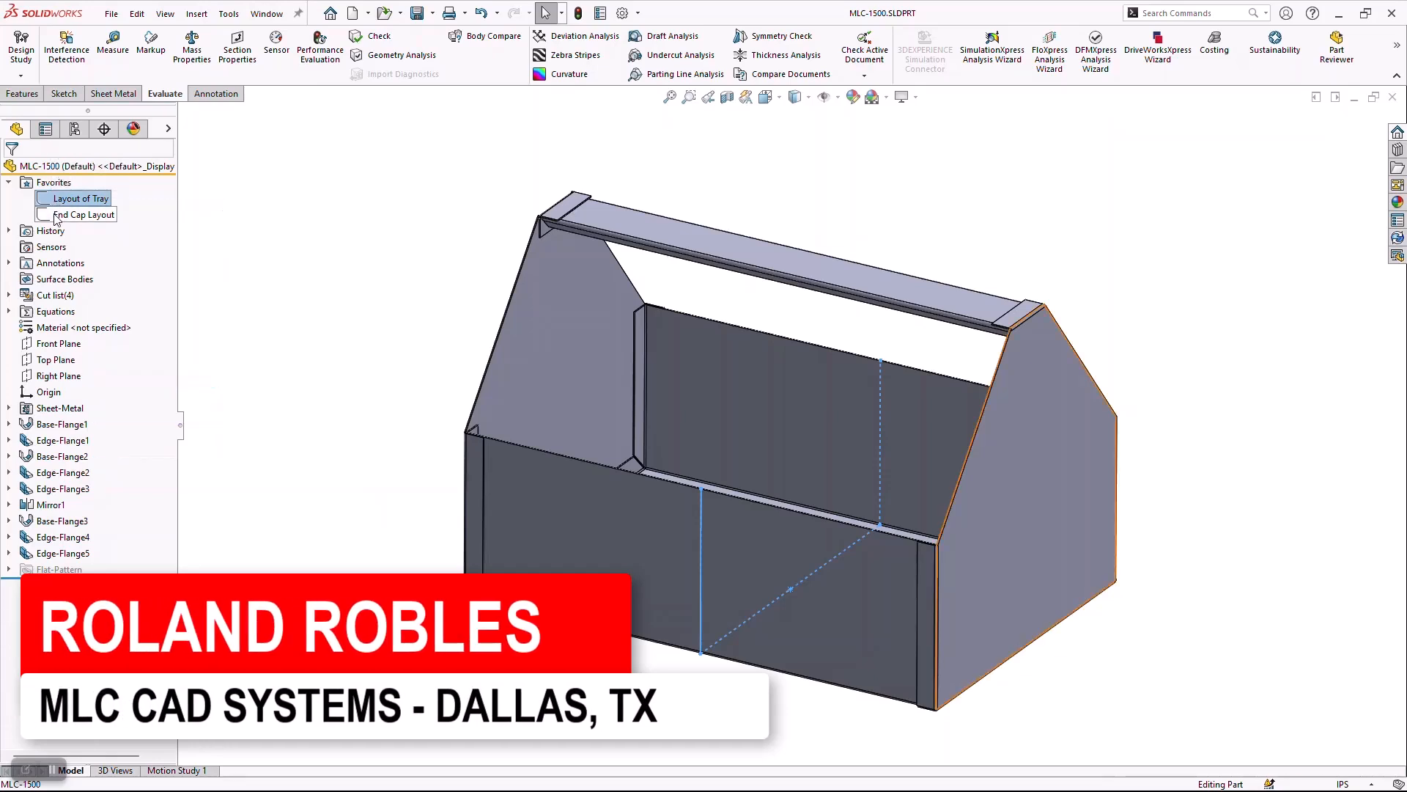
# Preview the end cap sketch dimensions, then show Base-Flange1's 12, 4 and 8 inch dimensions on the tray.
pyautogui.click(82, 214)
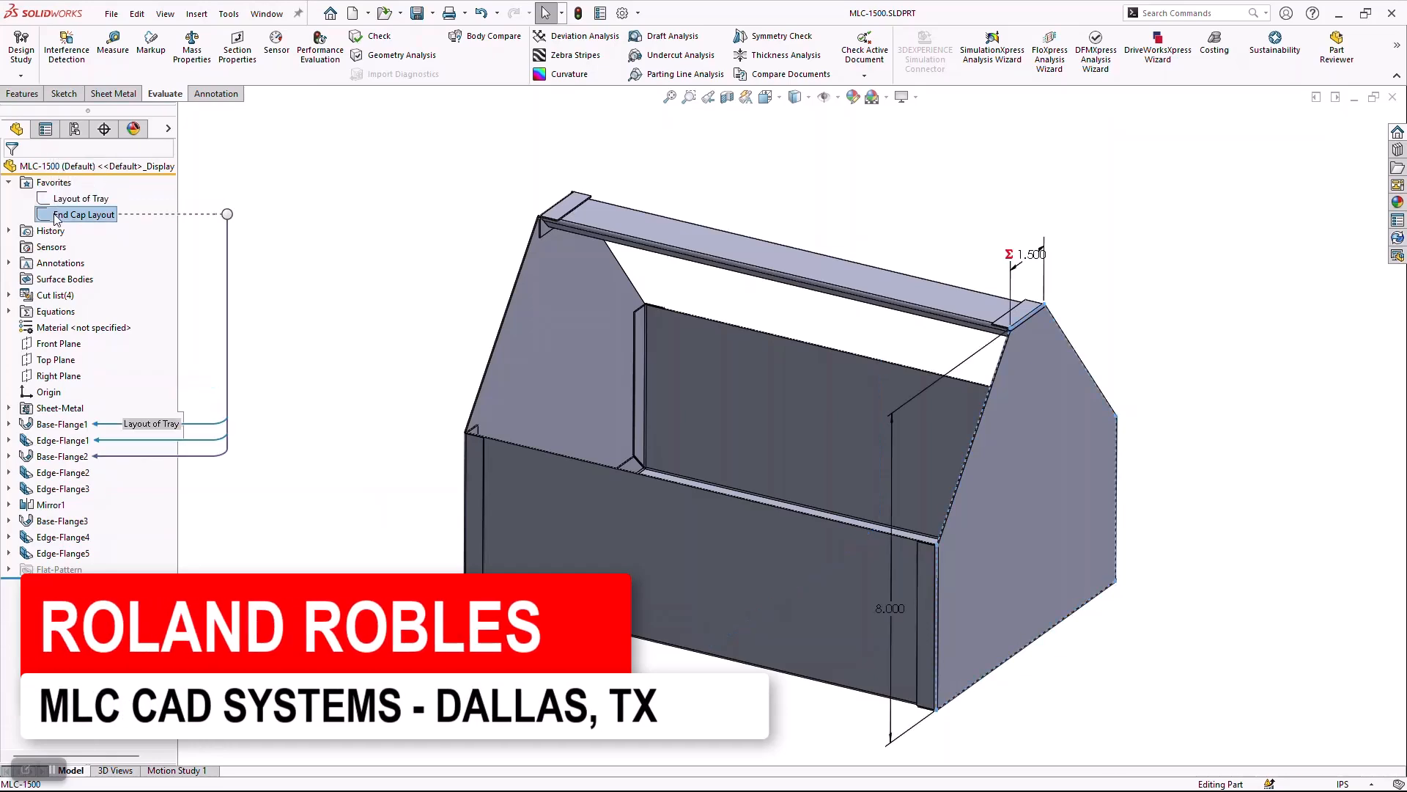
pyautogui.moveTo(554, 356)
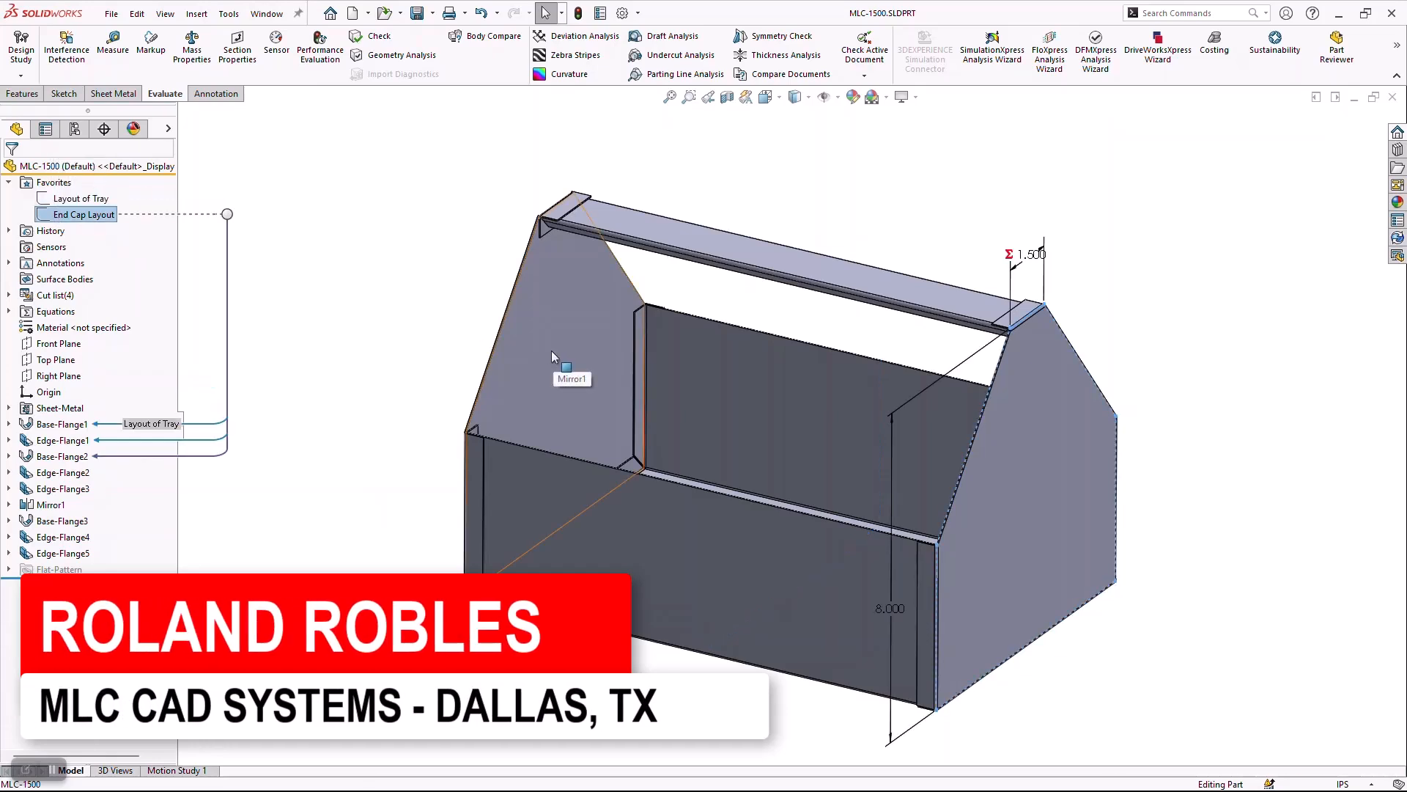
pyautogui.click(85, 198)
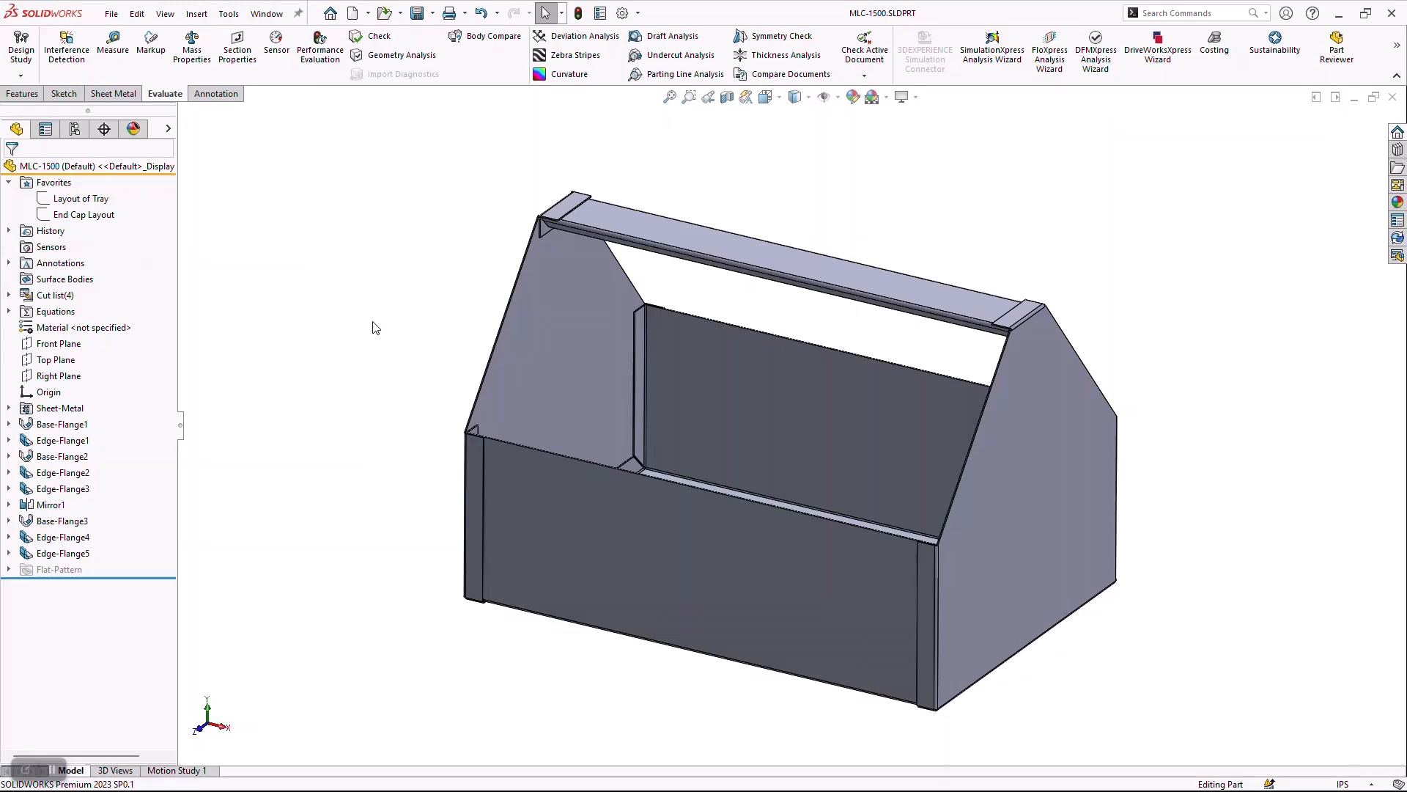
pyautogui.moveTo(411, 359)
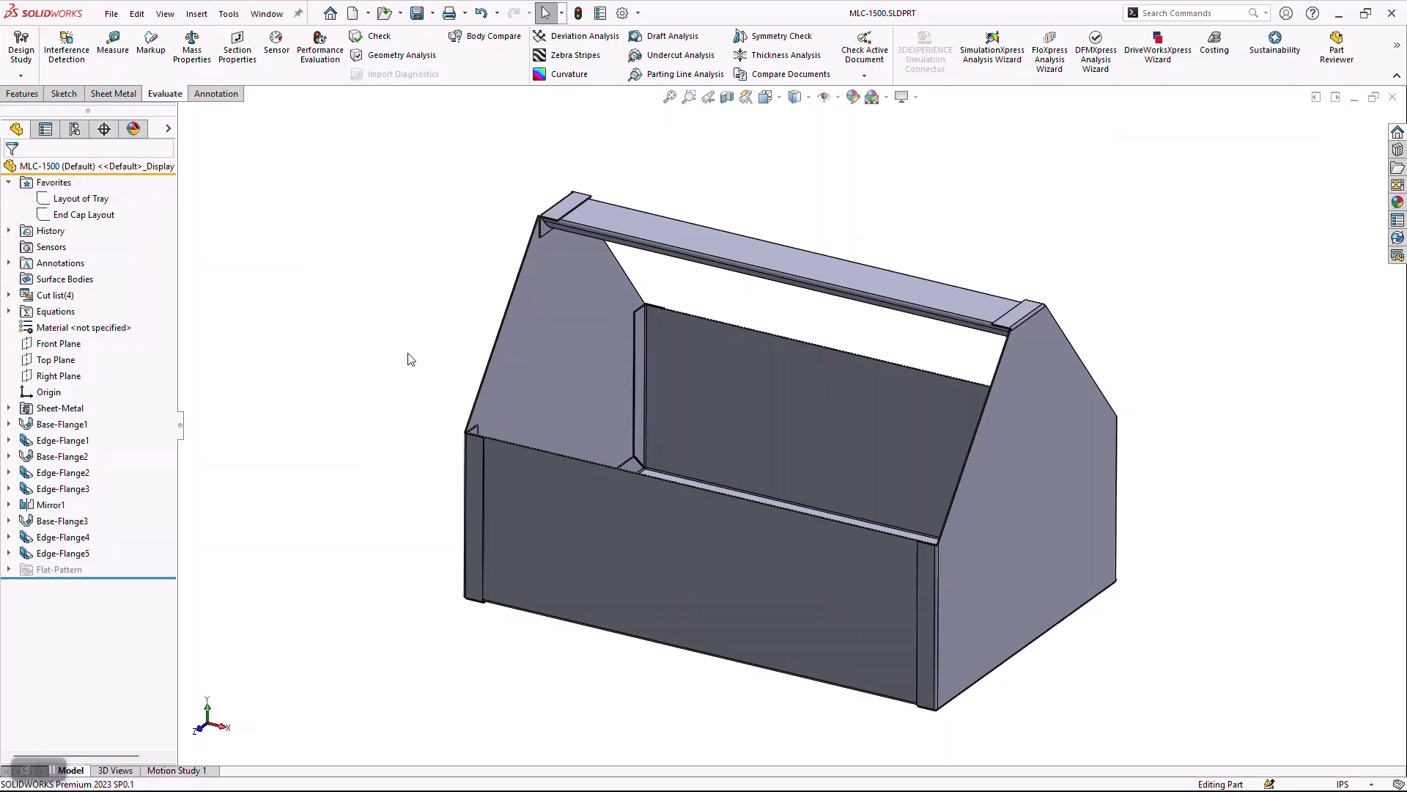
pyautogui.moveTo(387, 431)
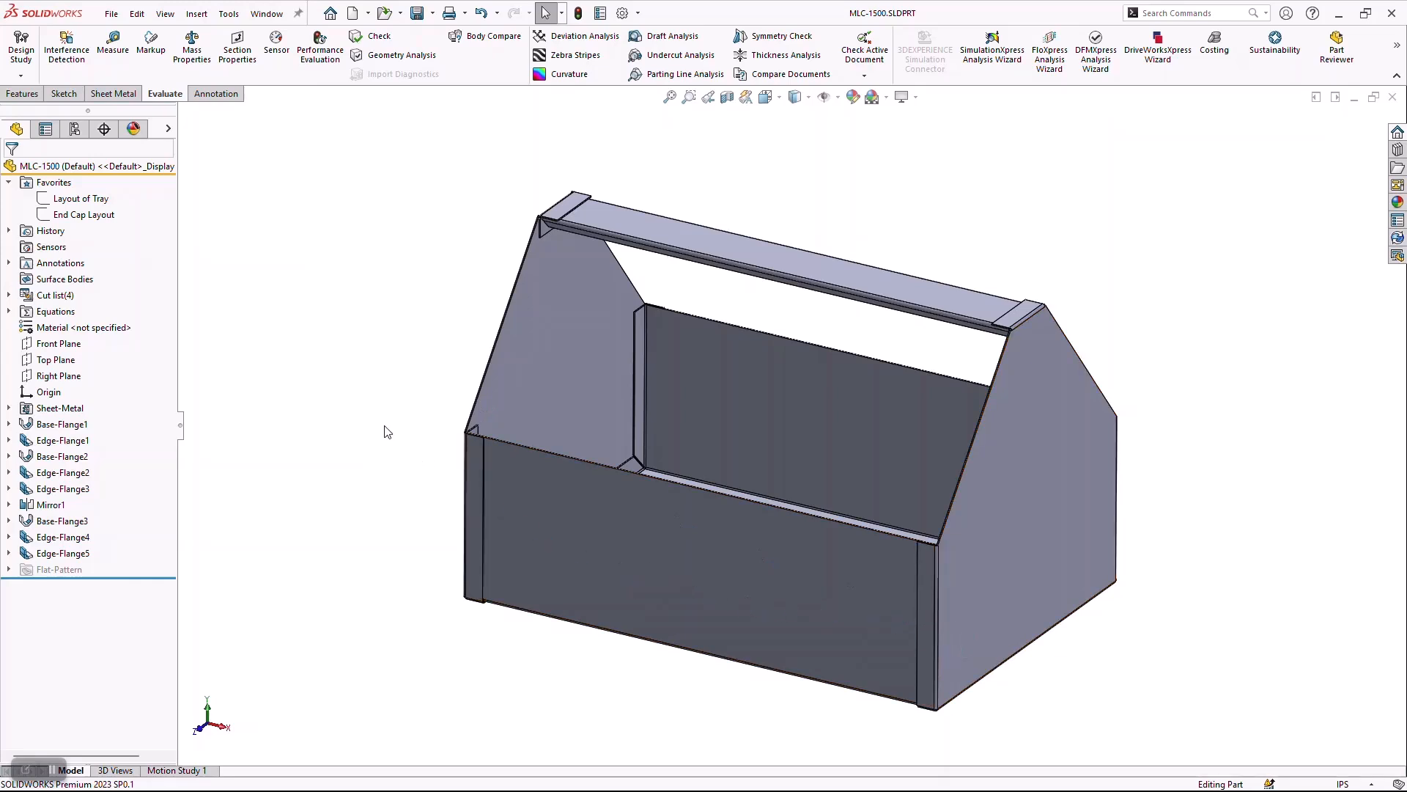
pyautogui.moveTo(326, 392)
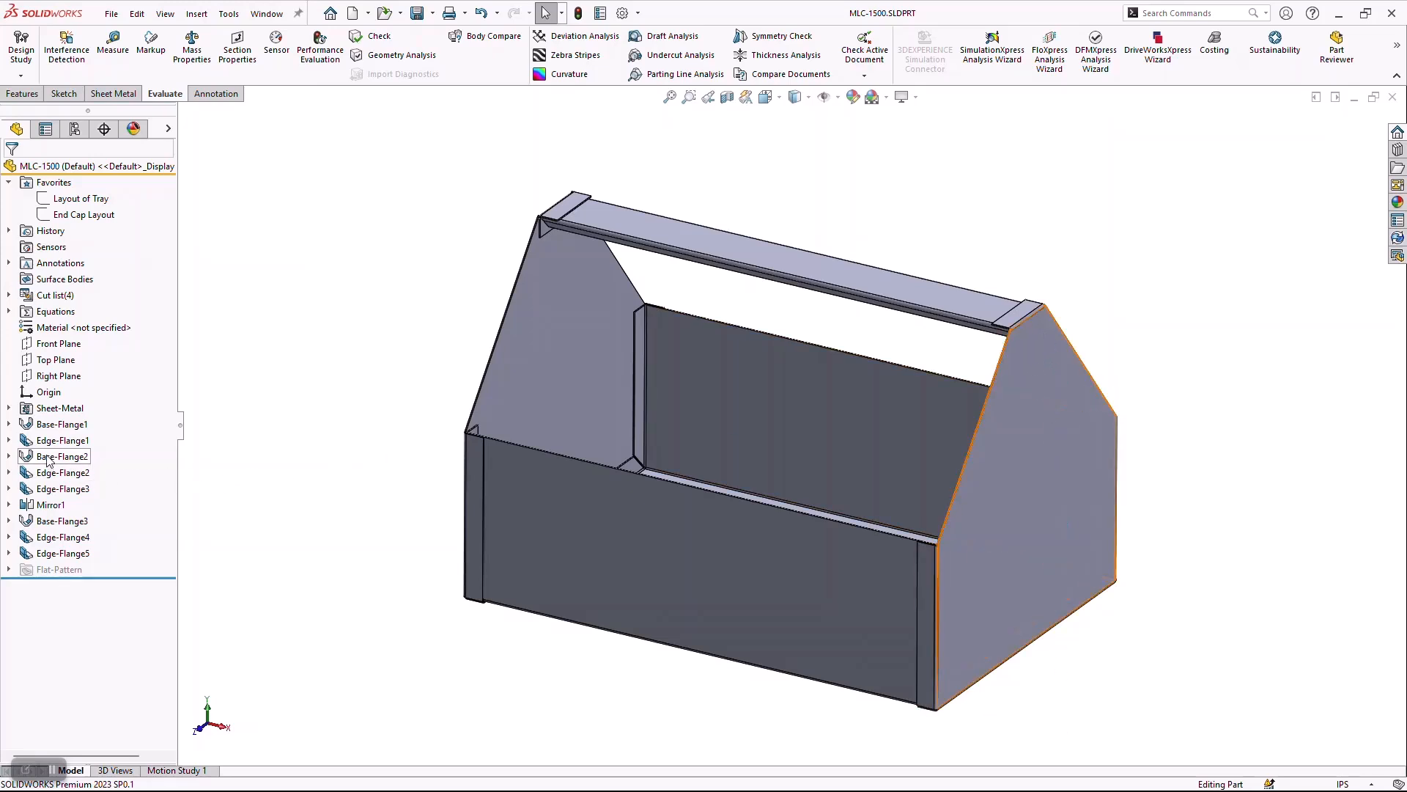
pyautogui.click(60, 455)
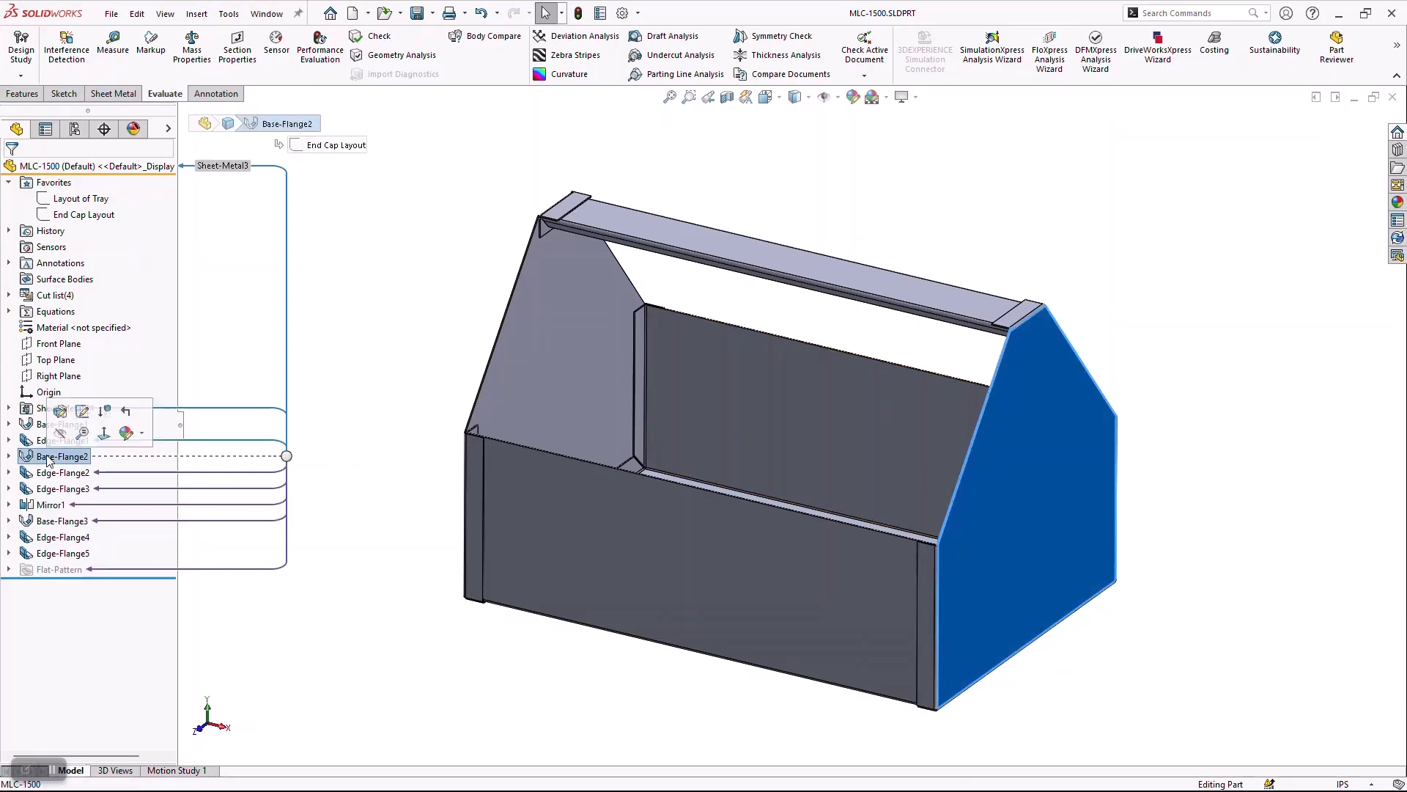
pyautogui.click(62, 424)
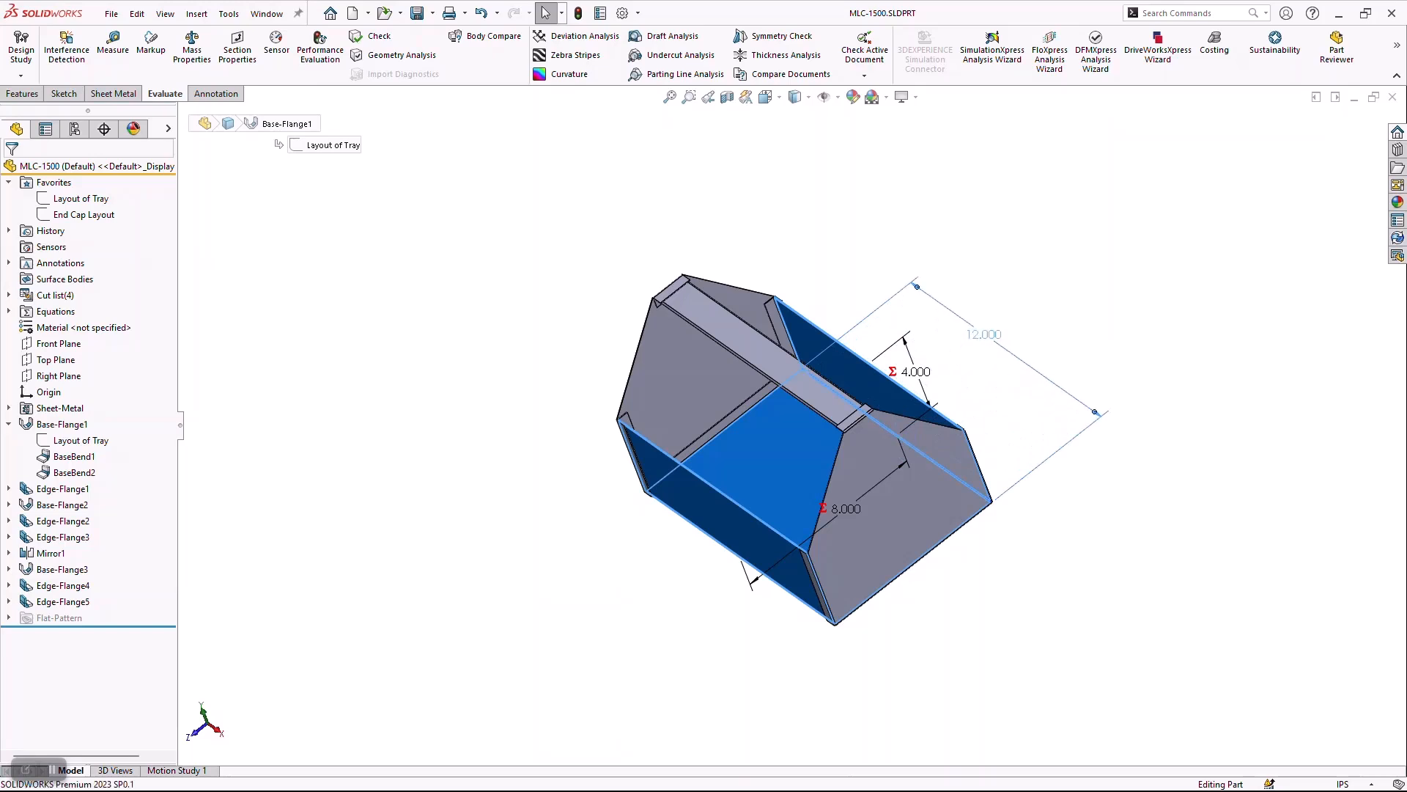
# Rename the 12-inch base flange dimension to Width Toolbox in its Modify box.
pyautogui.click(984, 335)
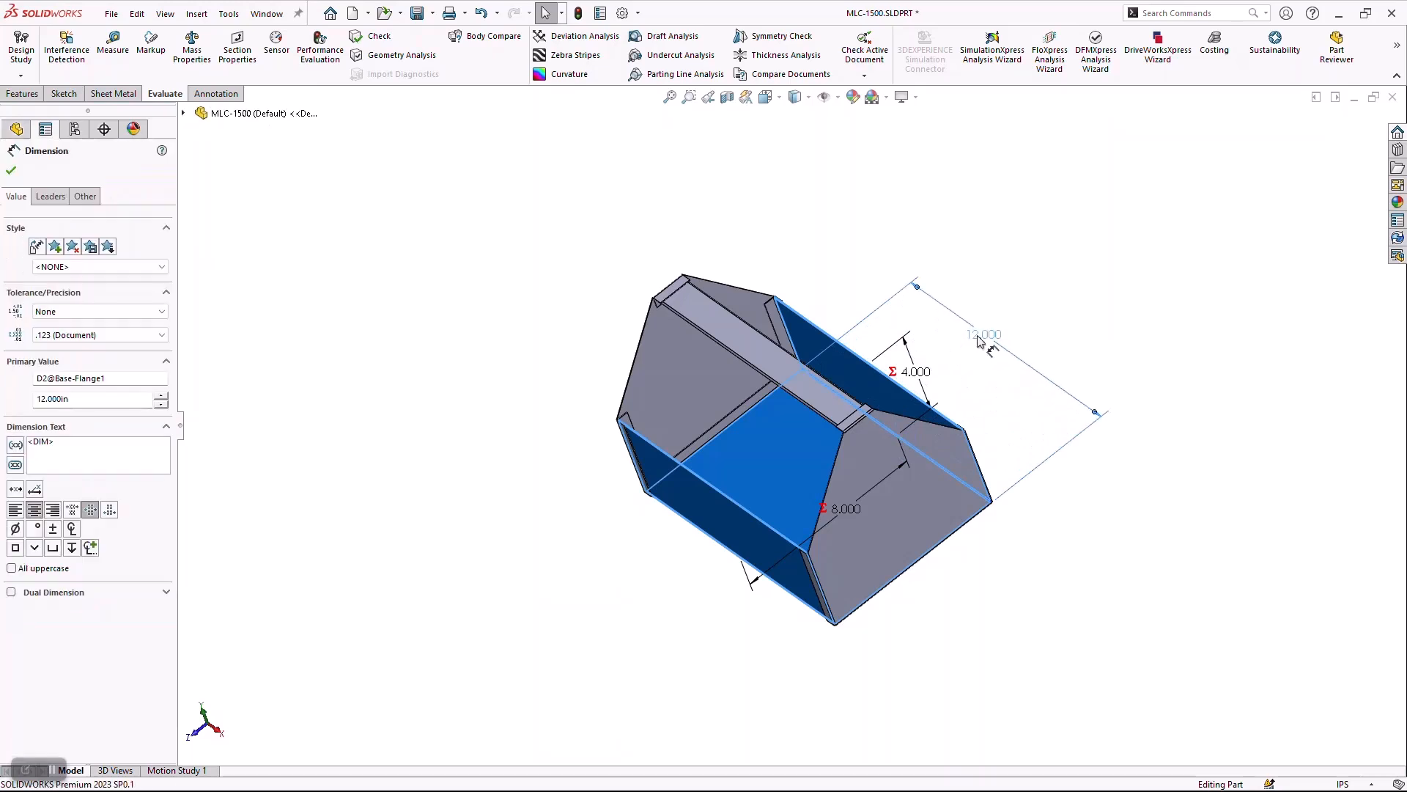
pyautogui.doubleClick(984, 335)
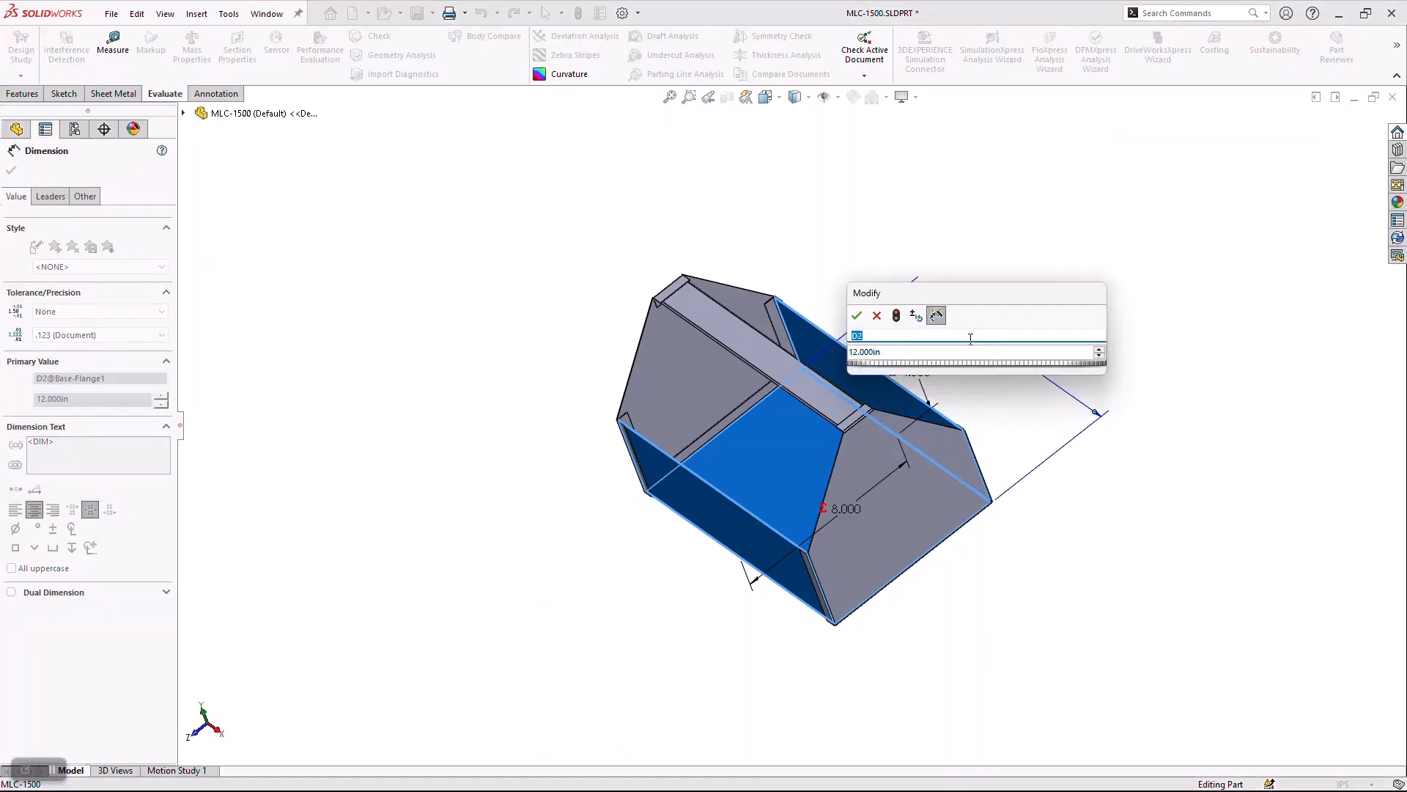
pyautogui.write('Wid')
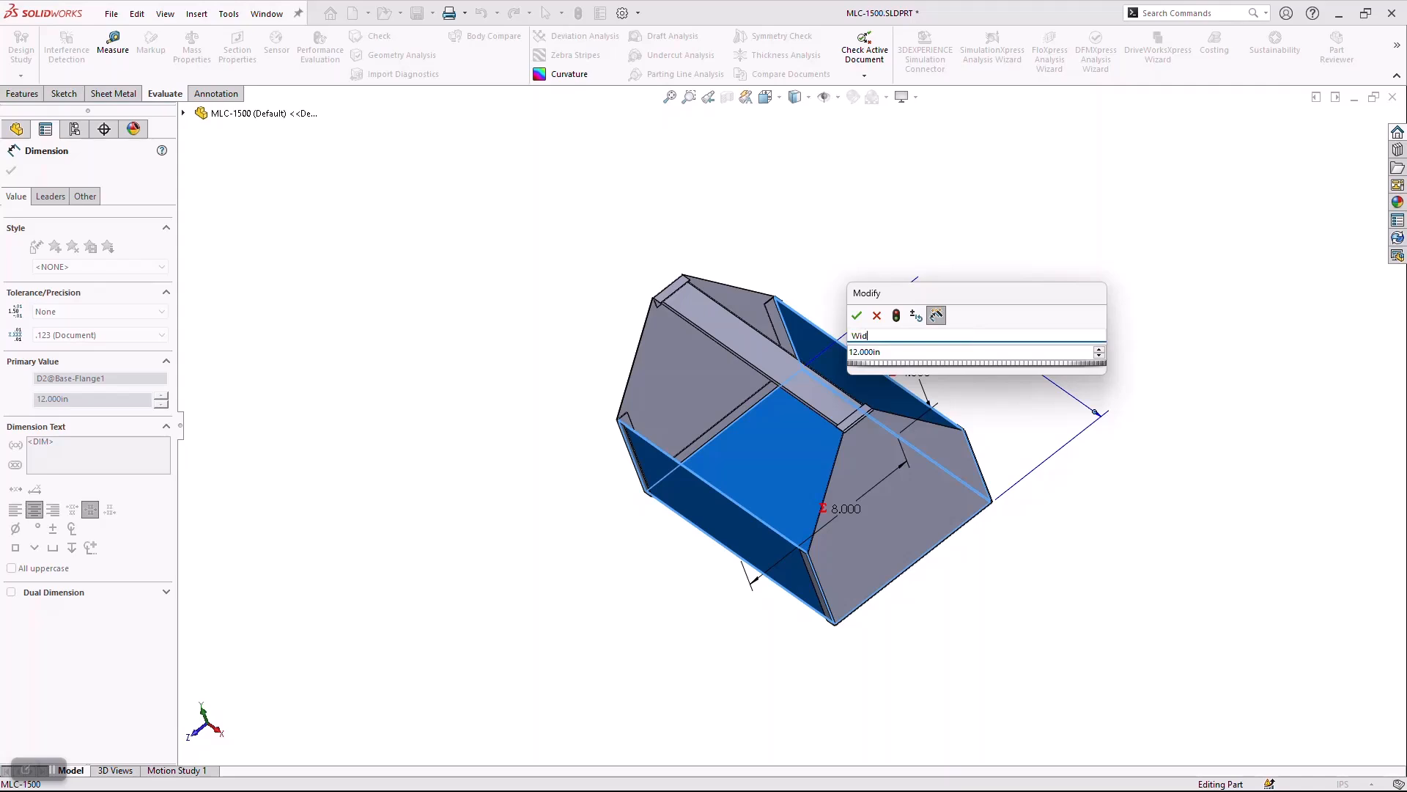
pyautogui.write('th')
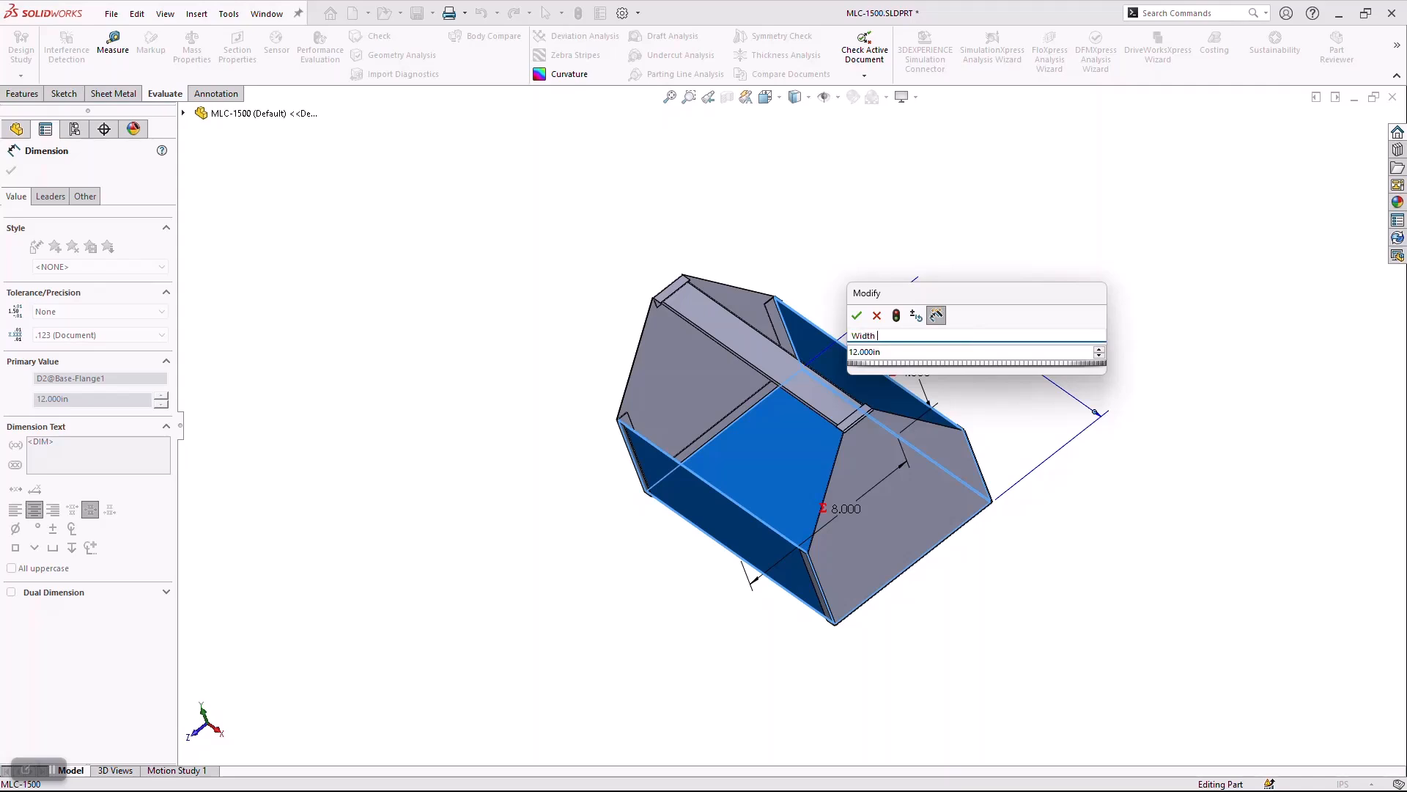
pyautogui.write('T')
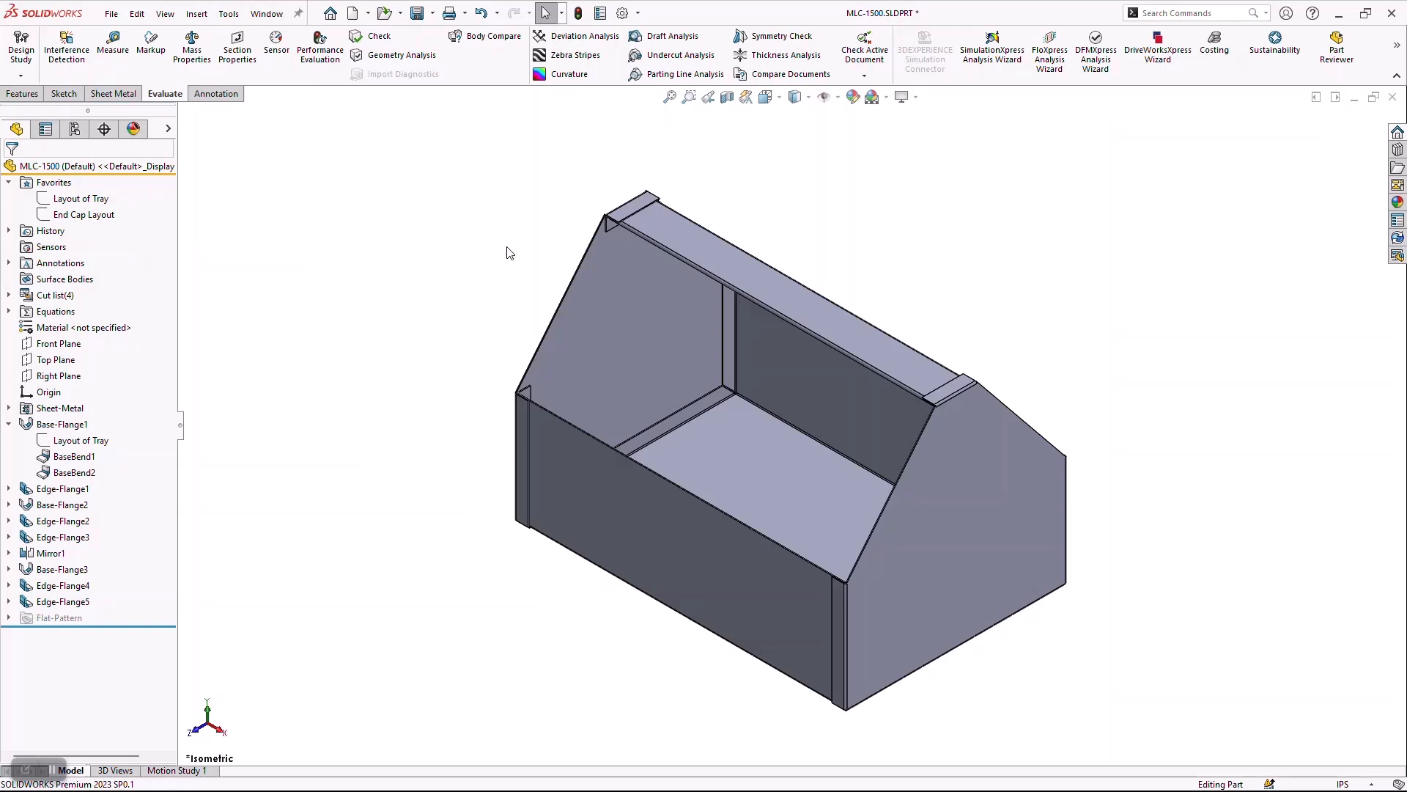
# Insert an auto-created Excel design table for the part via Insert > Tables.
pyautogui.click(195, 13)
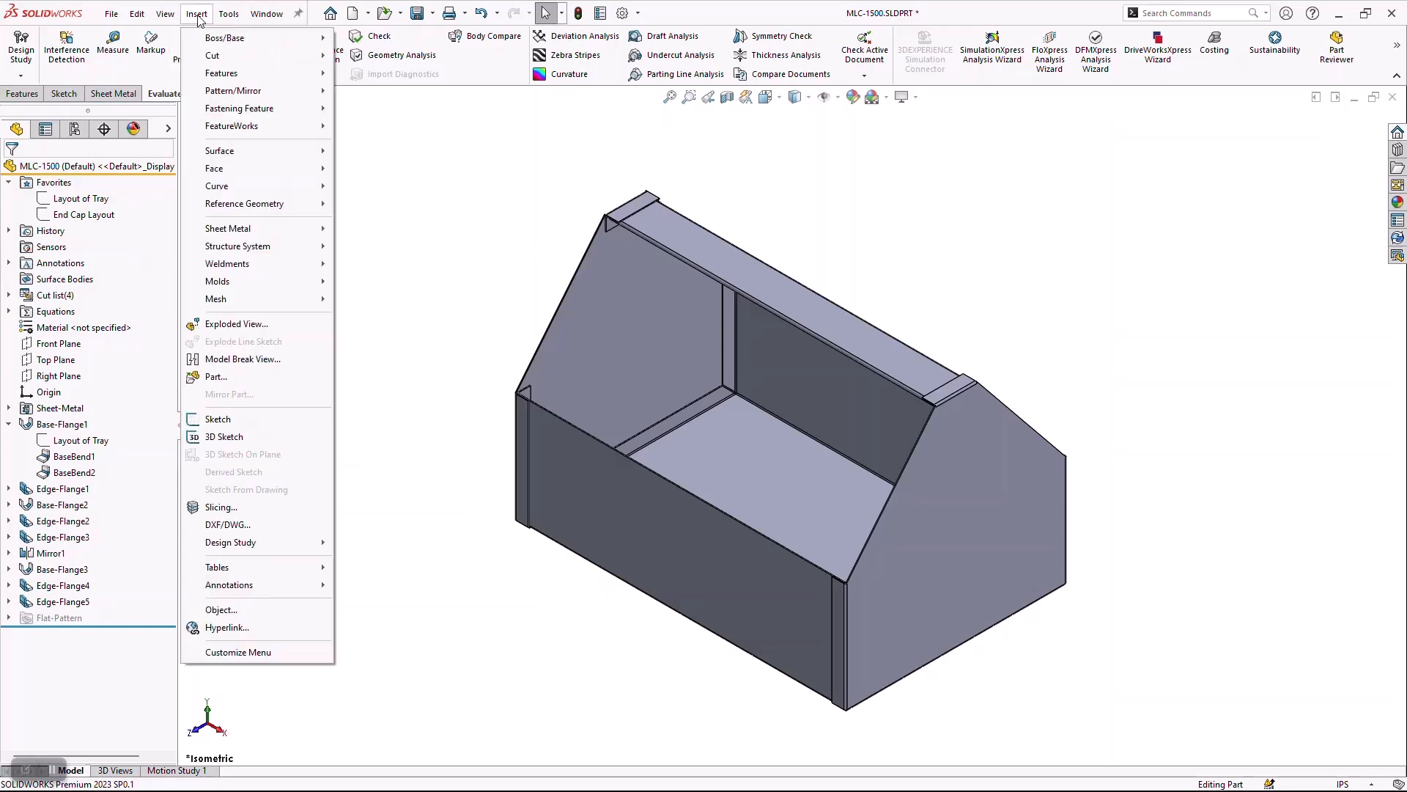
pyautogui.moveTo(217, 566)
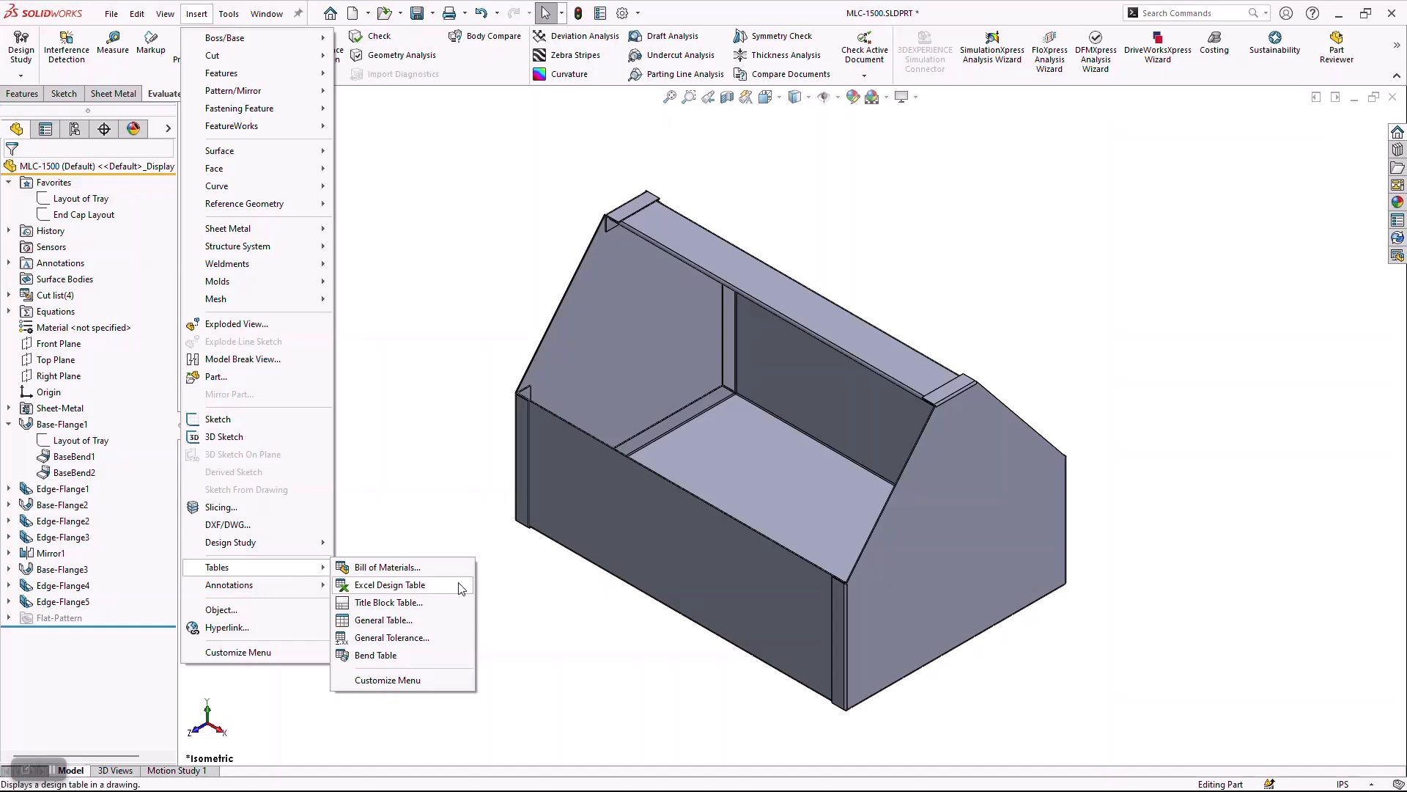
pyautogui.moveTo(413, 637)
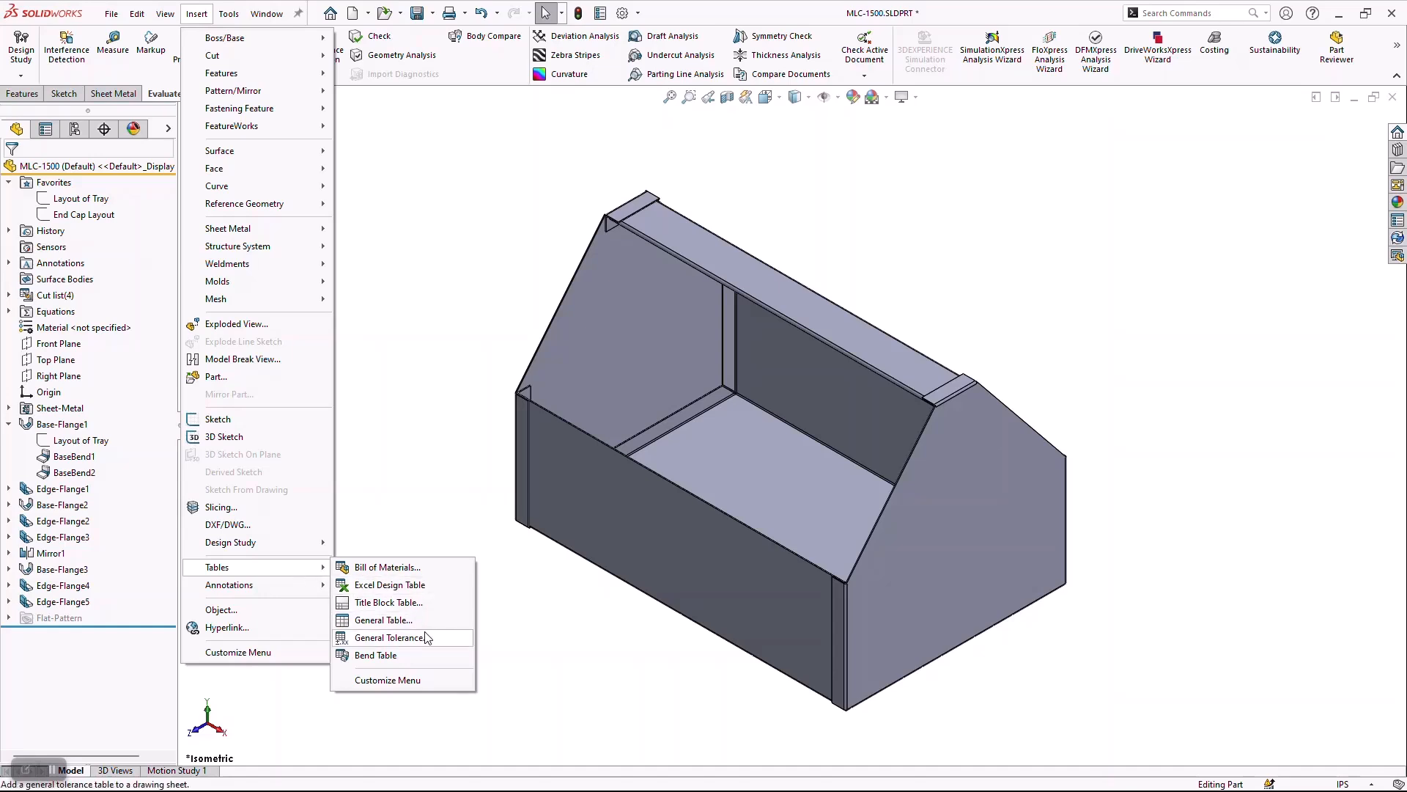
pyautogui.moveTo(414, 585)
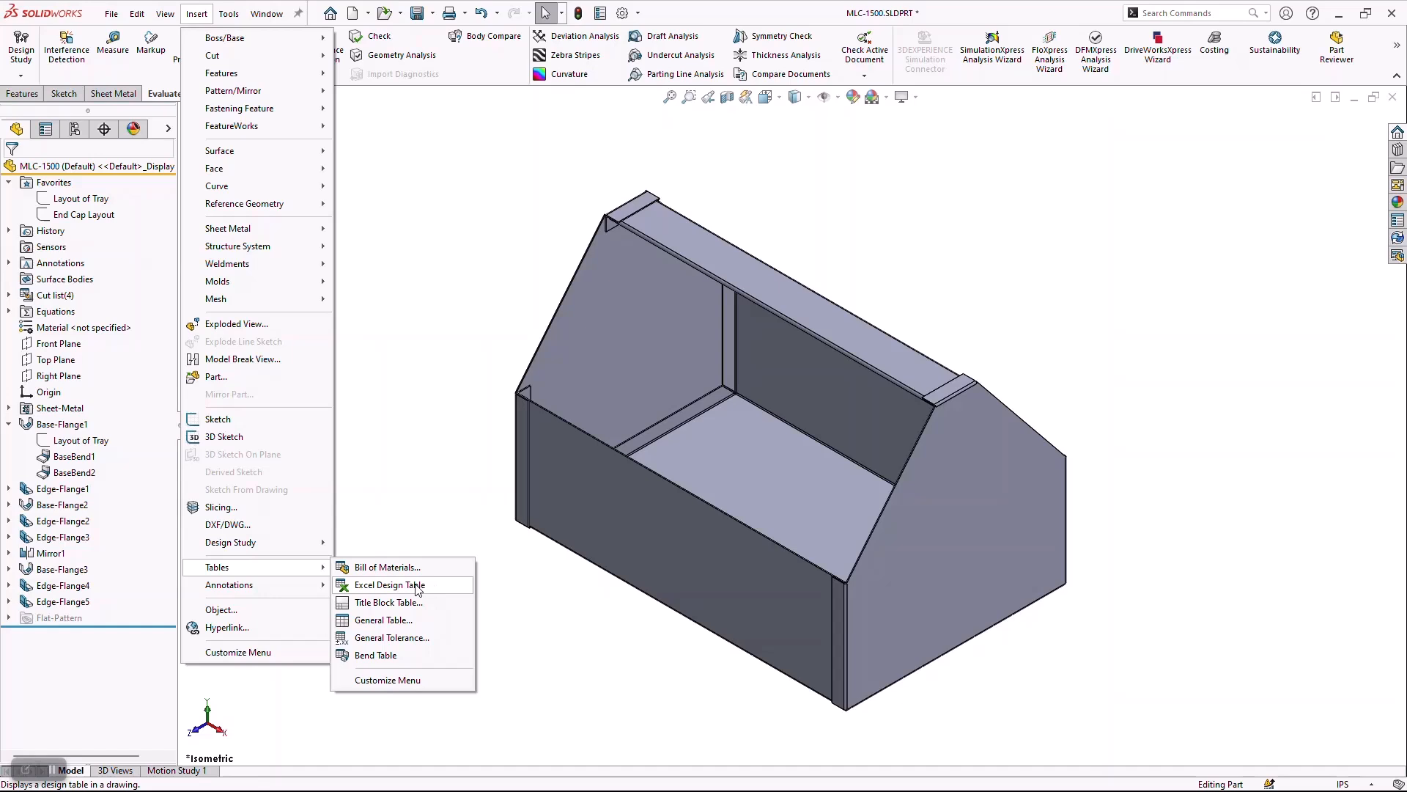
pyautogui.click(390, 585)
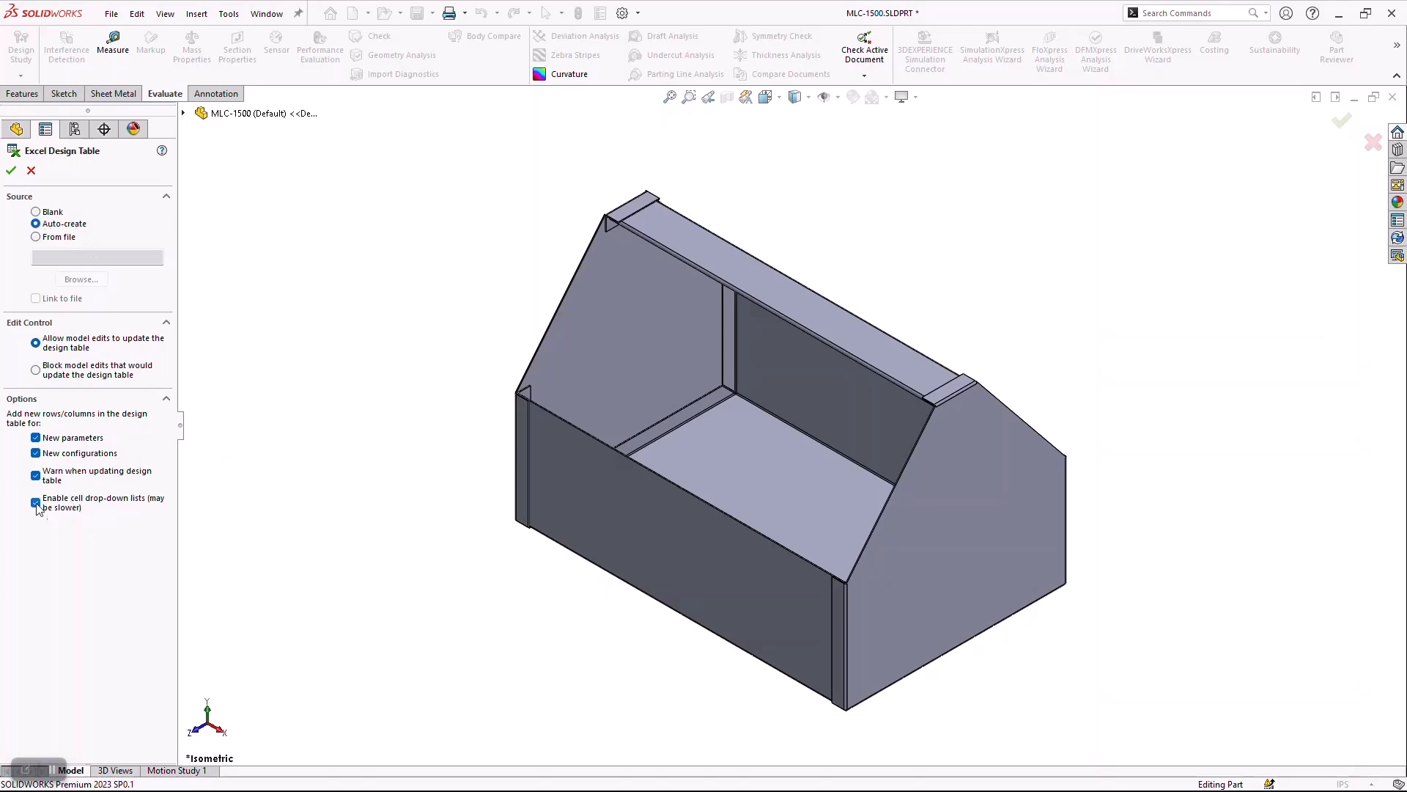
pyautogui.click(35, 501)
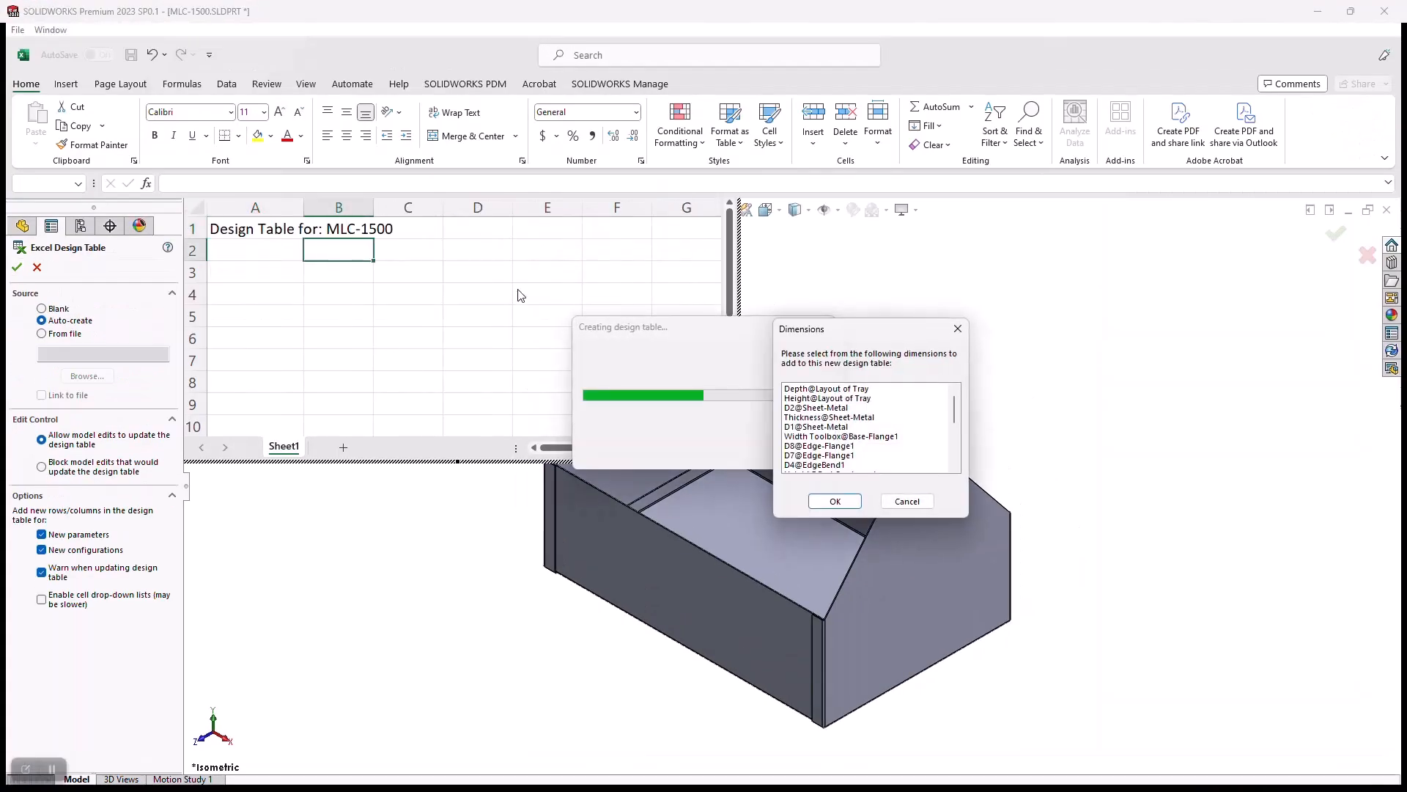
# Add tray Depth and Height, Width Toolbox and end cap Height as the table's controlling dimensions.
pyautogui.click(827, 388)
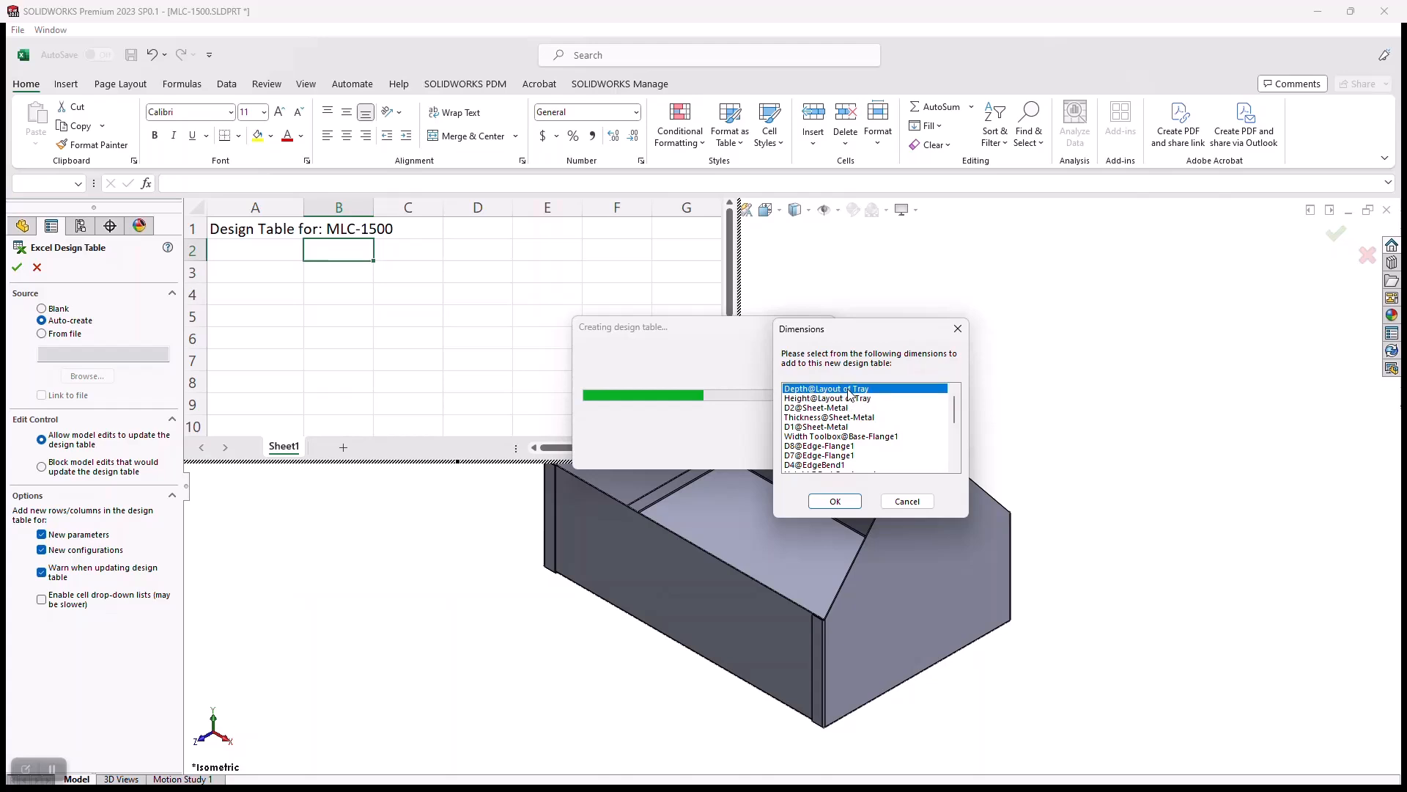
pyautogui.click(827, 398)
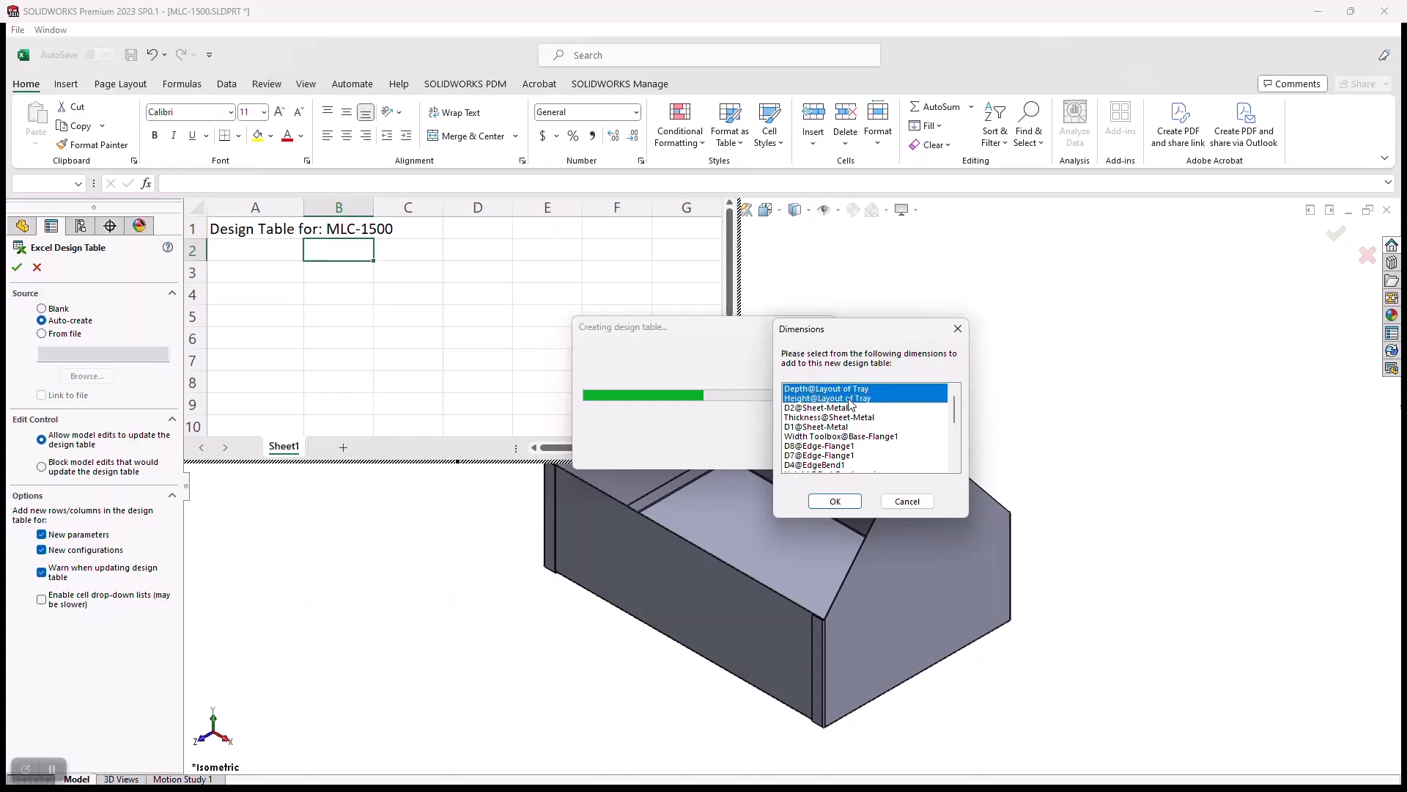
pyautogui.moveTo(862, 445)
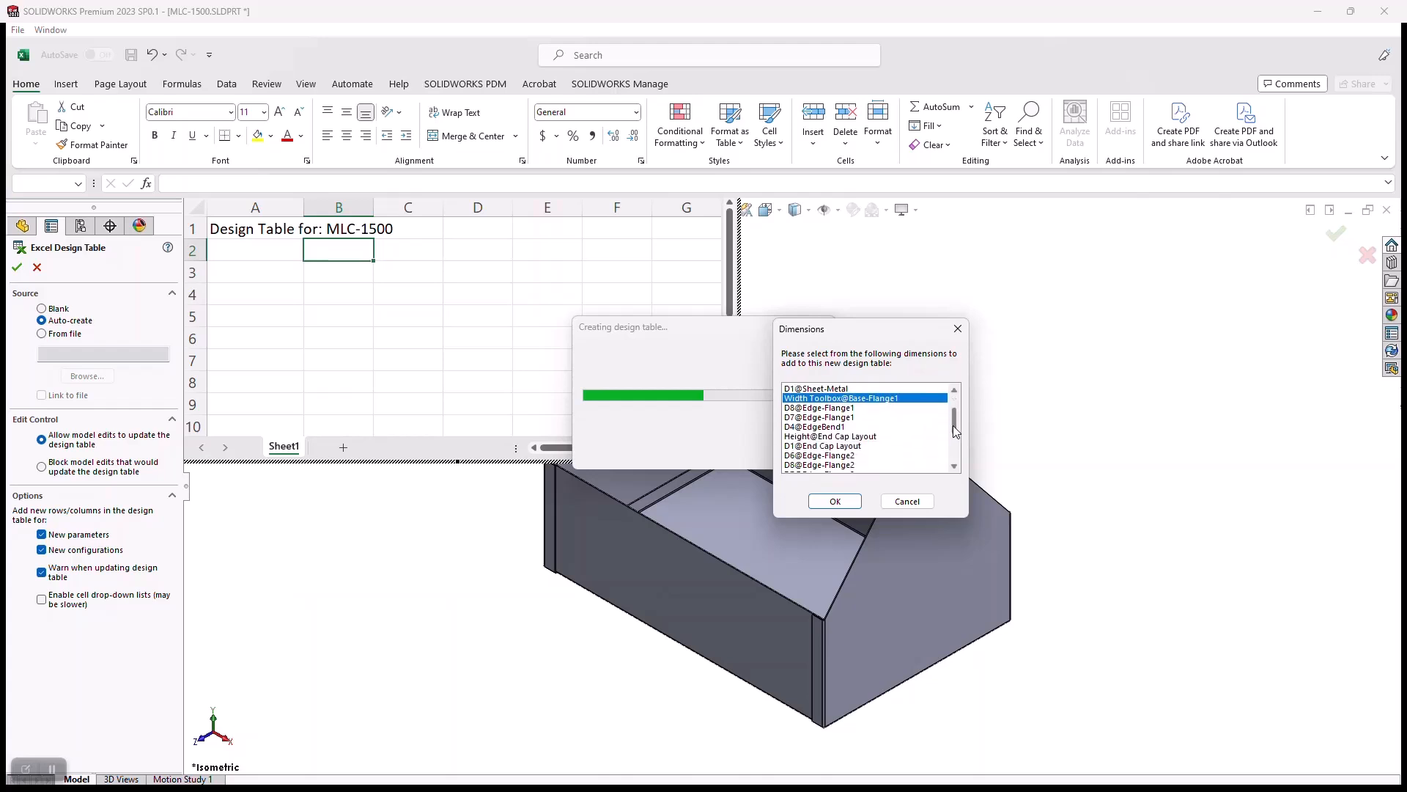
pyautogui.click(830, 437)
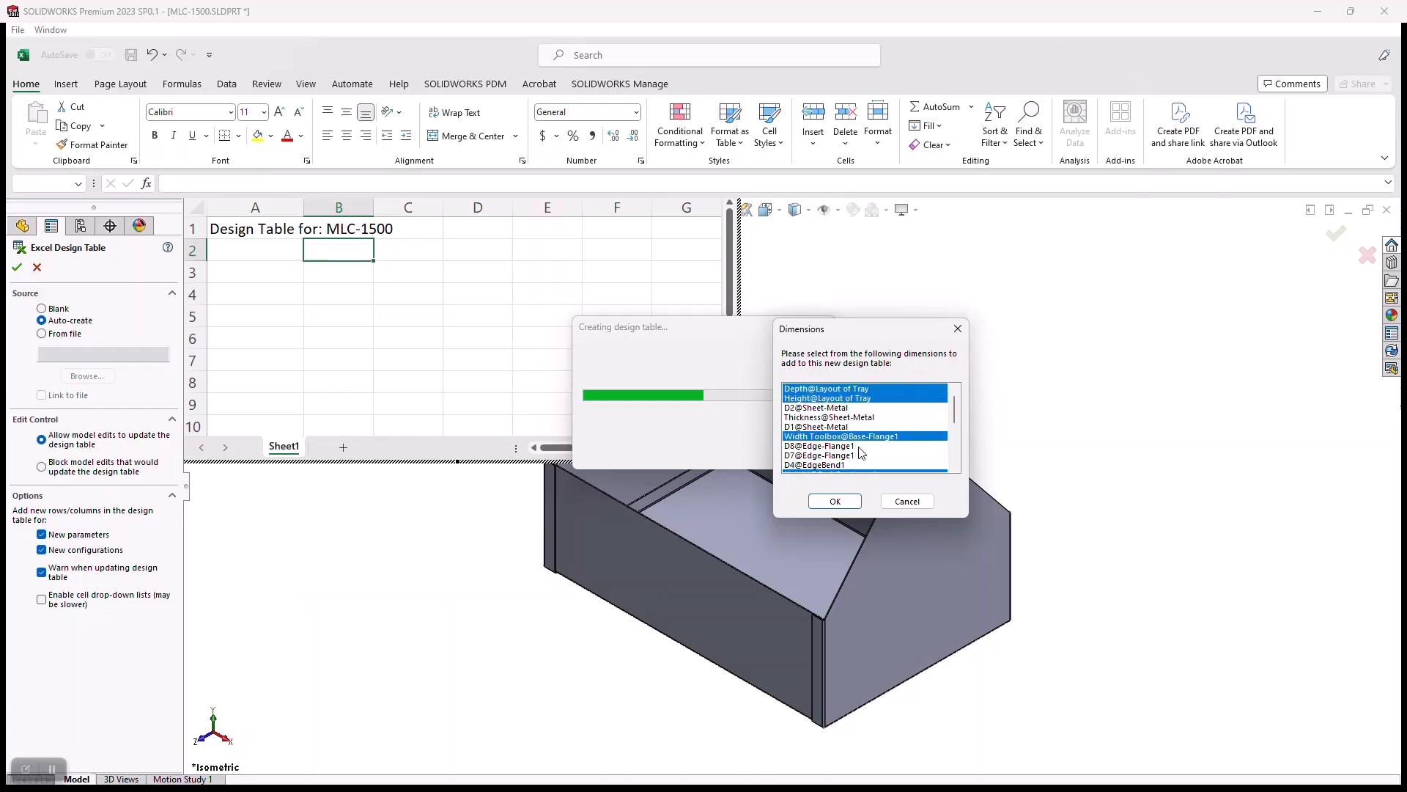
pyautogui.click(835, 501)
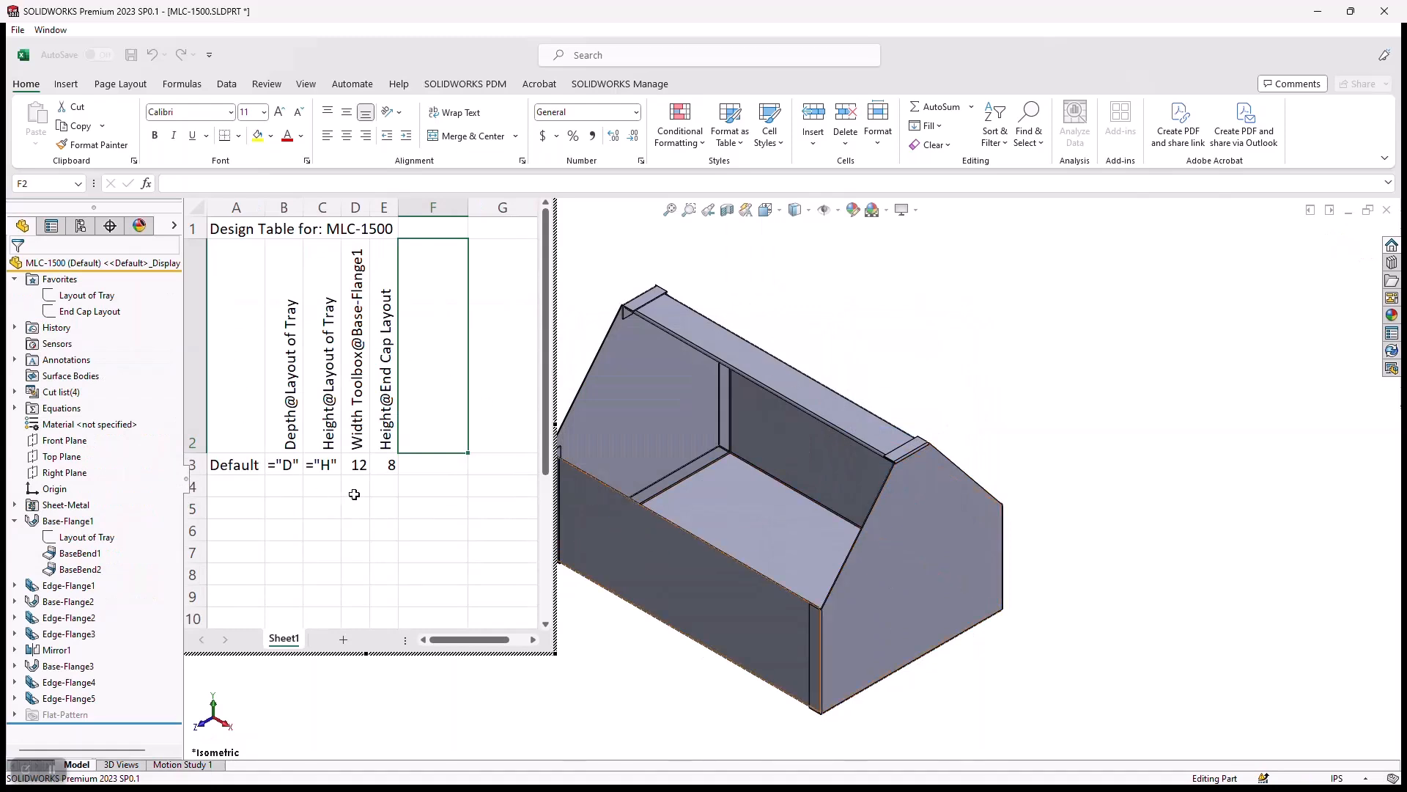
pyautogui.moveTo(356, 496)
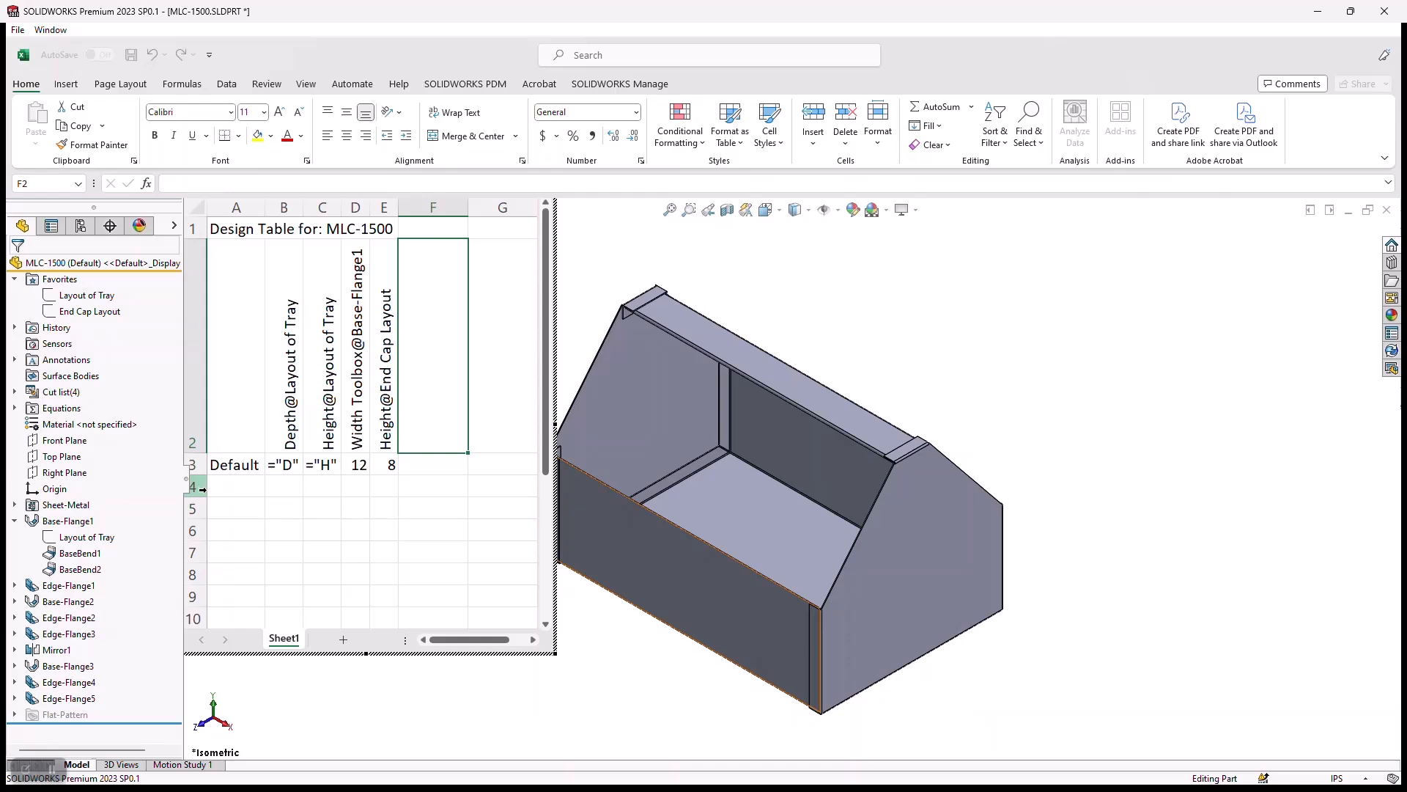
# Add Small, Medium and Large configuration rows below Default in column A.
pyautogui.click(236, 487)
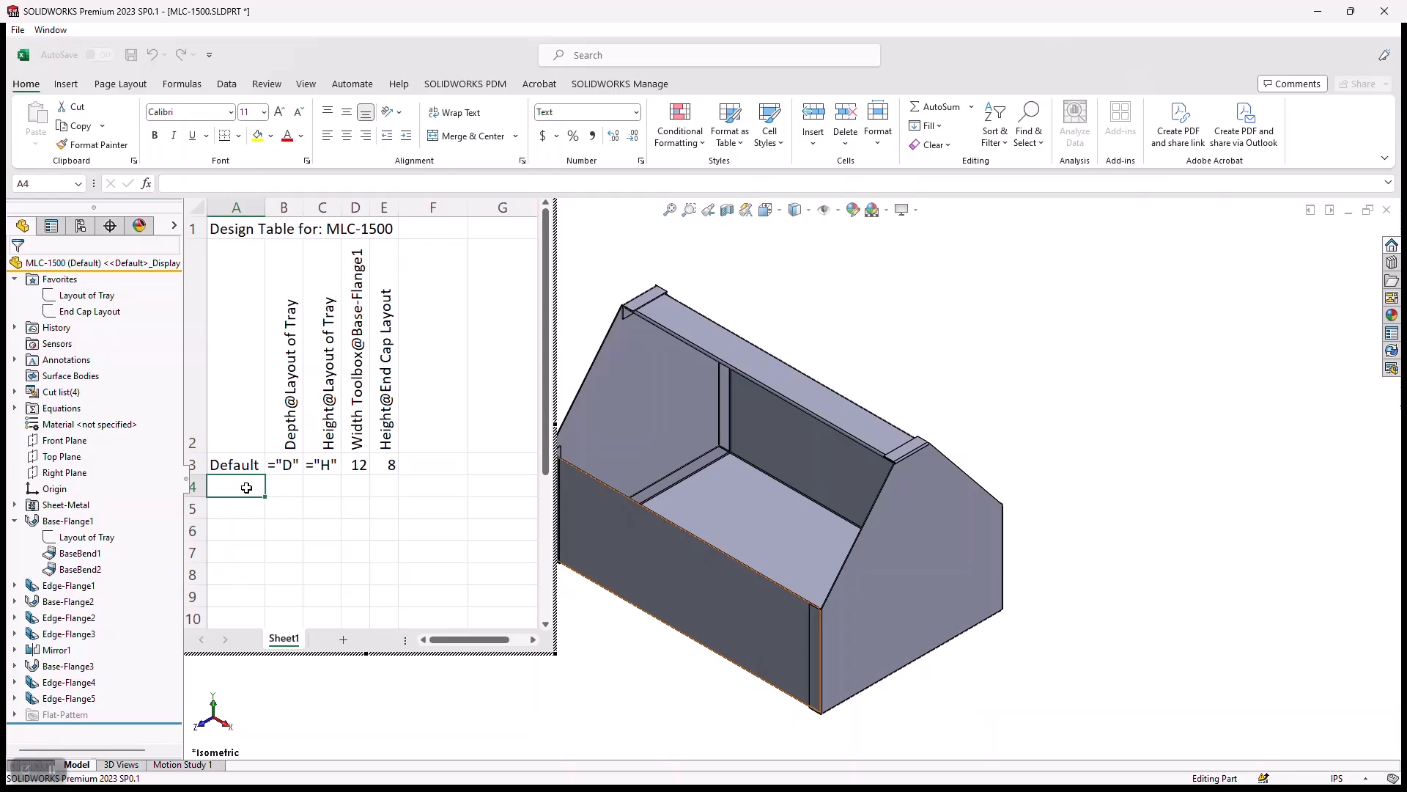
pyautogui.write('Sma')
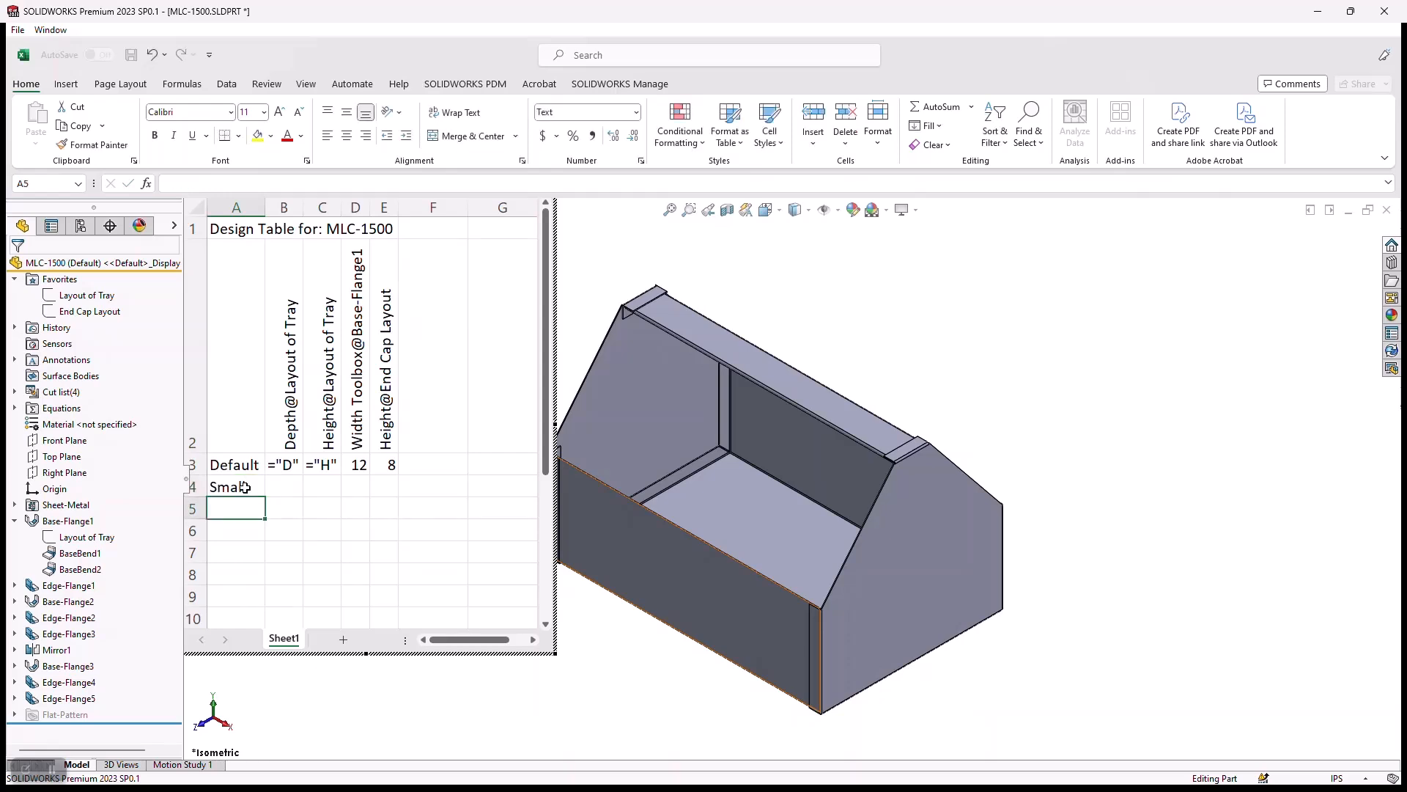
pyautogui.write('Me')
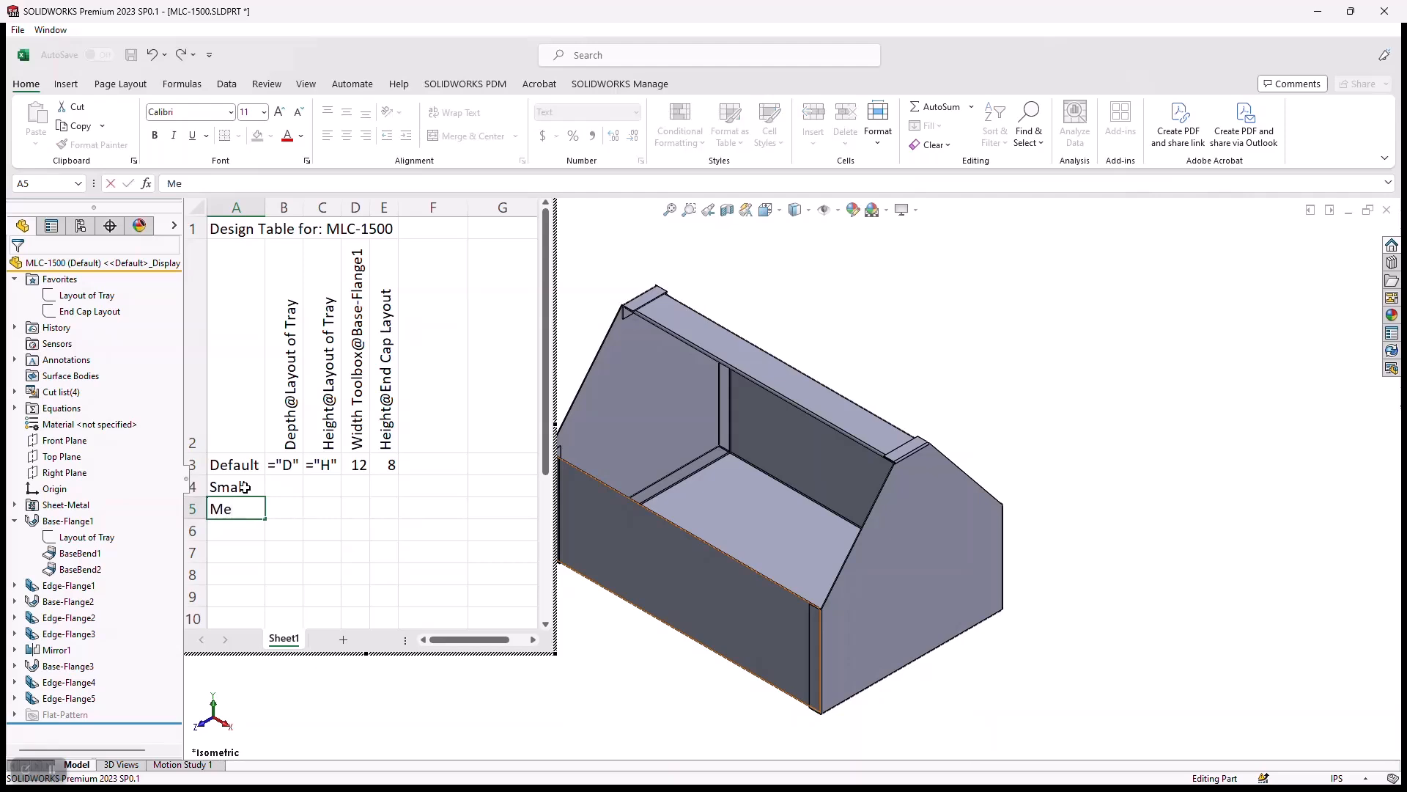
pyautogui.write('Medium')
pyautogui.click(236, 531)
pyautogui.write('Large')
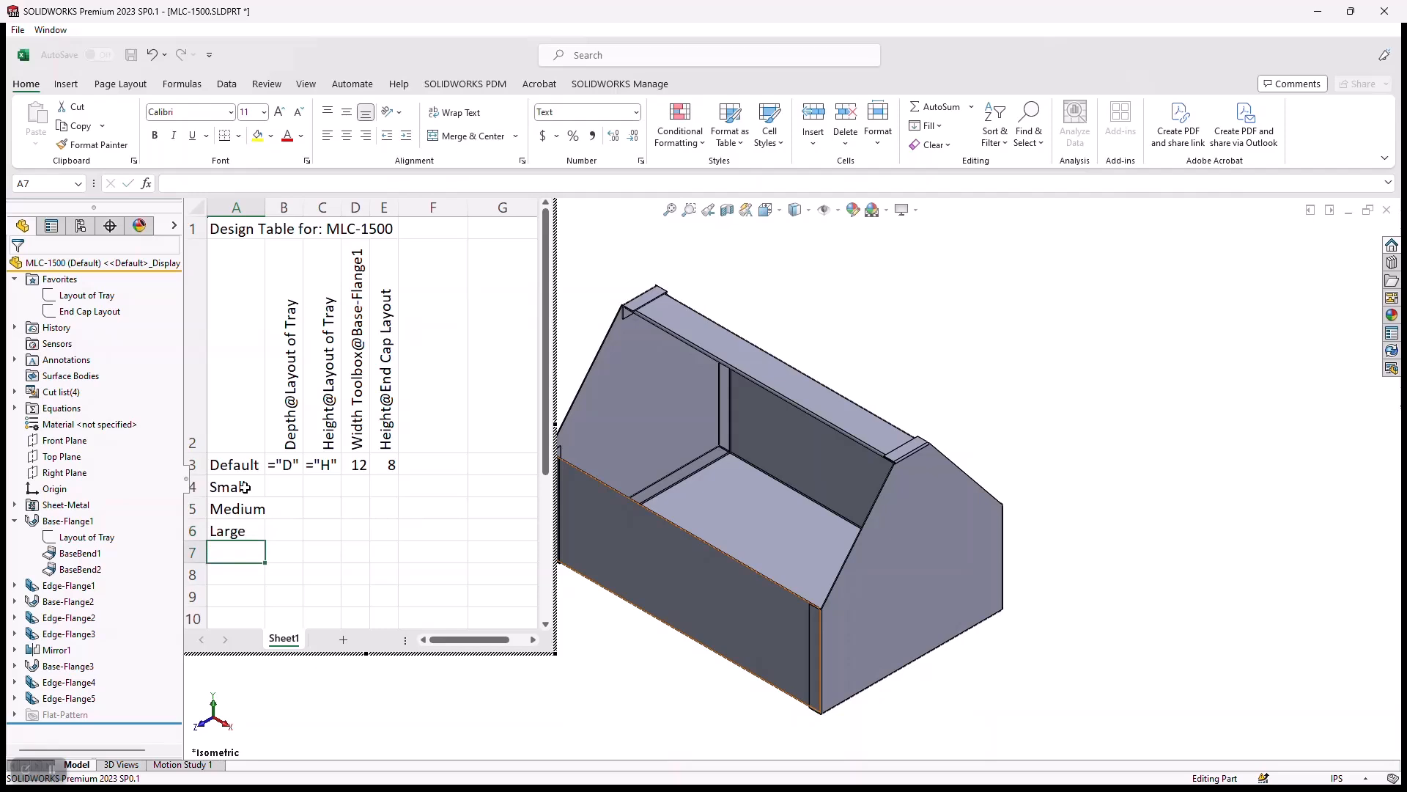
# Fill the Default depth, height, width and end-cap values down into the Small, Medium and Large rows.
pyautogui.click(284, 464)
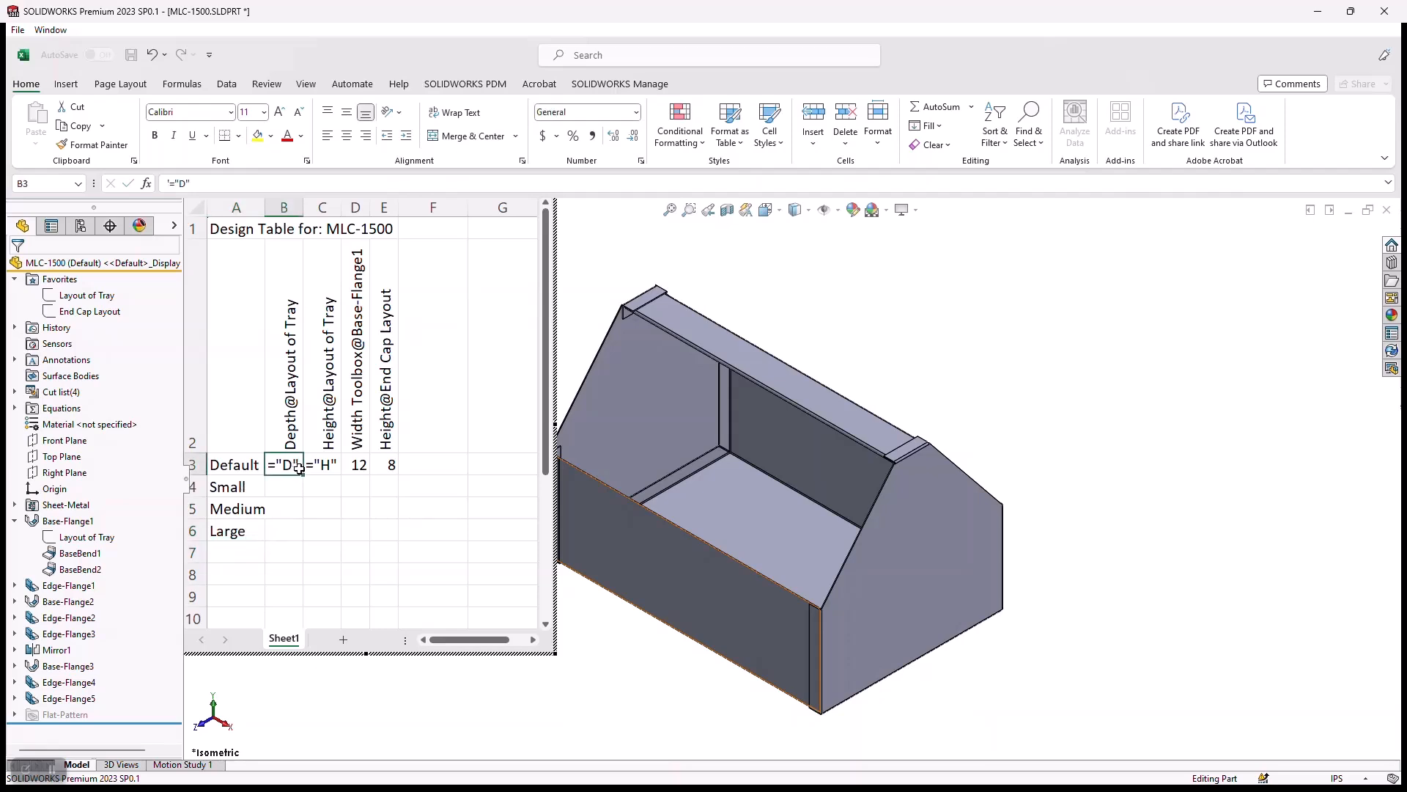
pyautogui.click(321, 465)
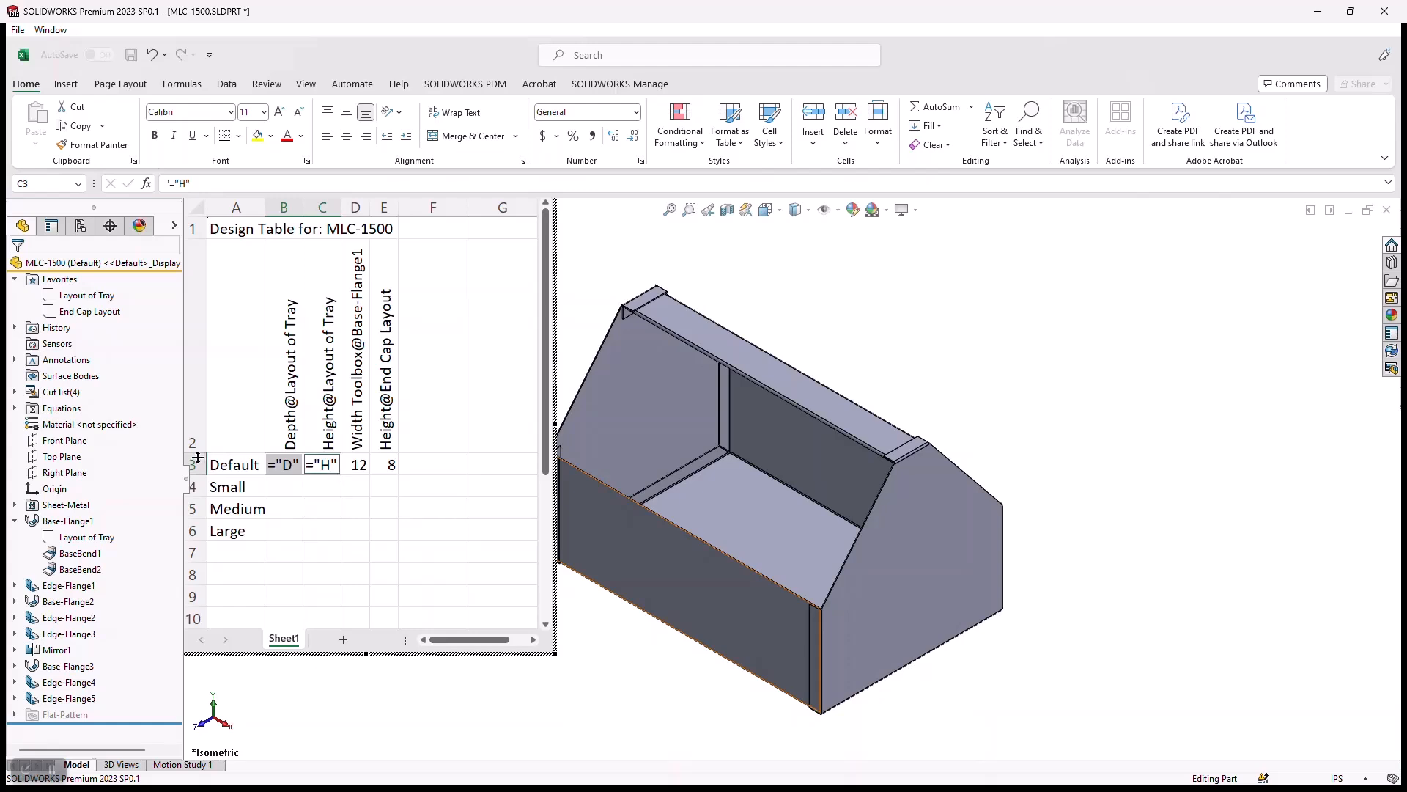
pyautogui.click(355, 465)
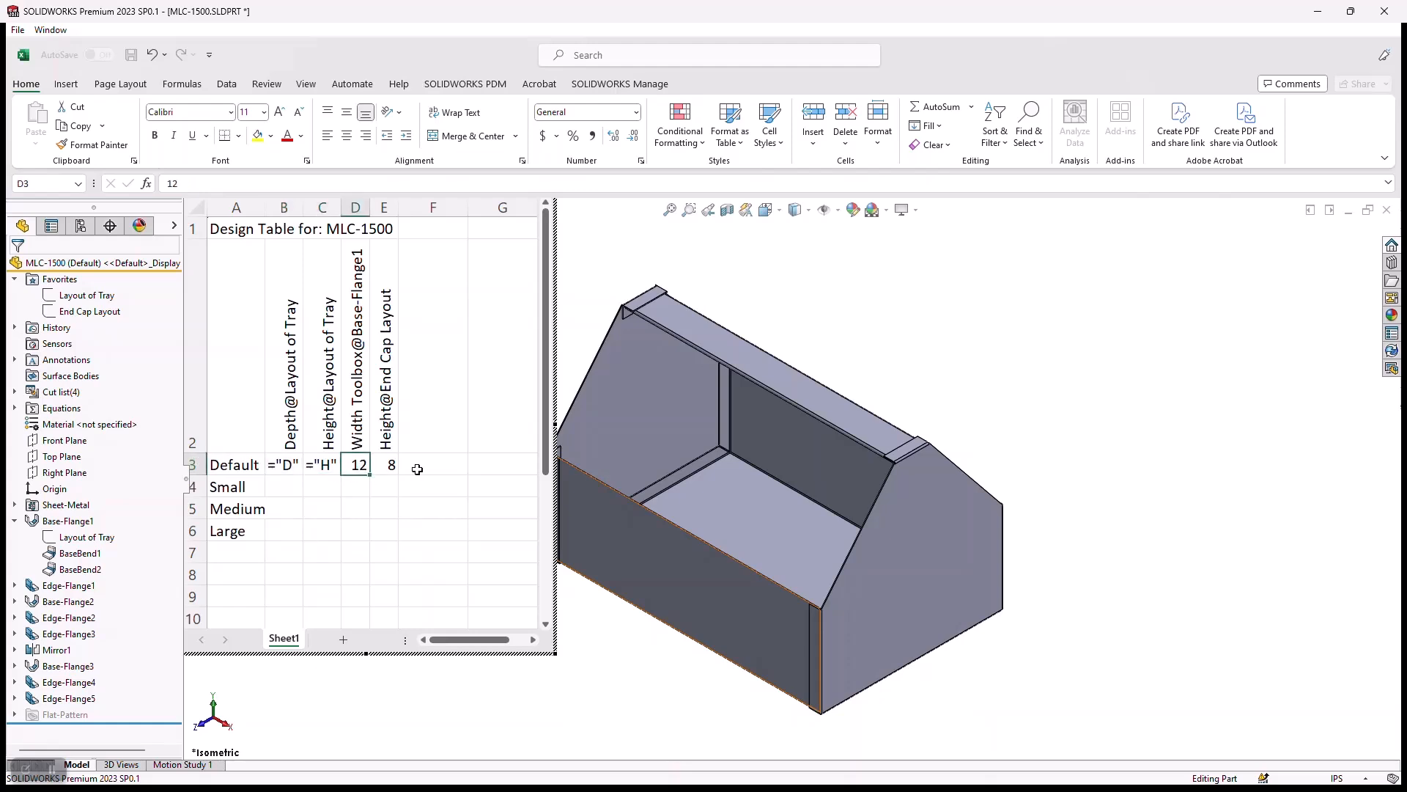
pyautogui.click(384, 465)
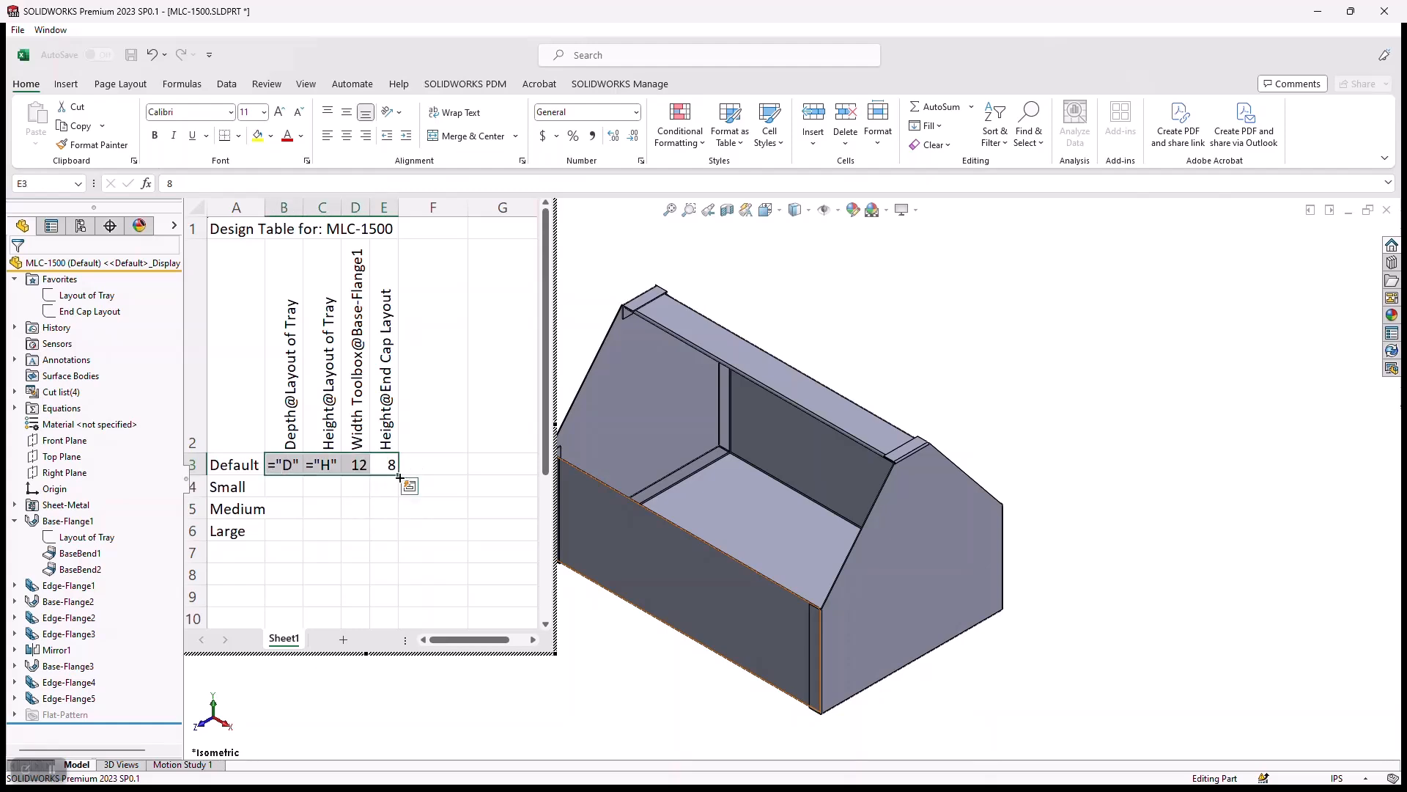
pyautogui.moveTo(399, 475); pyautogui.dragTo(399, 538)
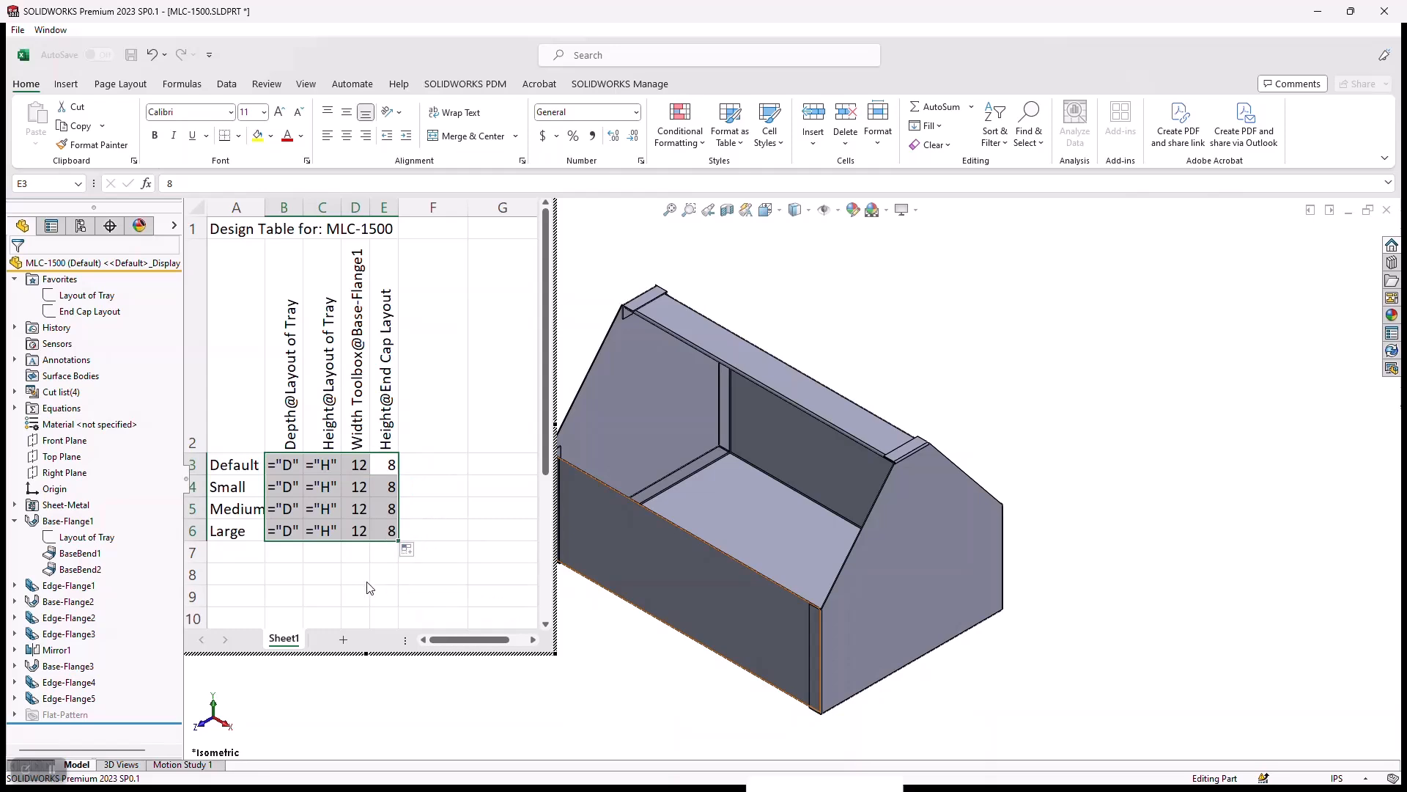
pyautogui.click(355, 573)
pyautogui.write('10')
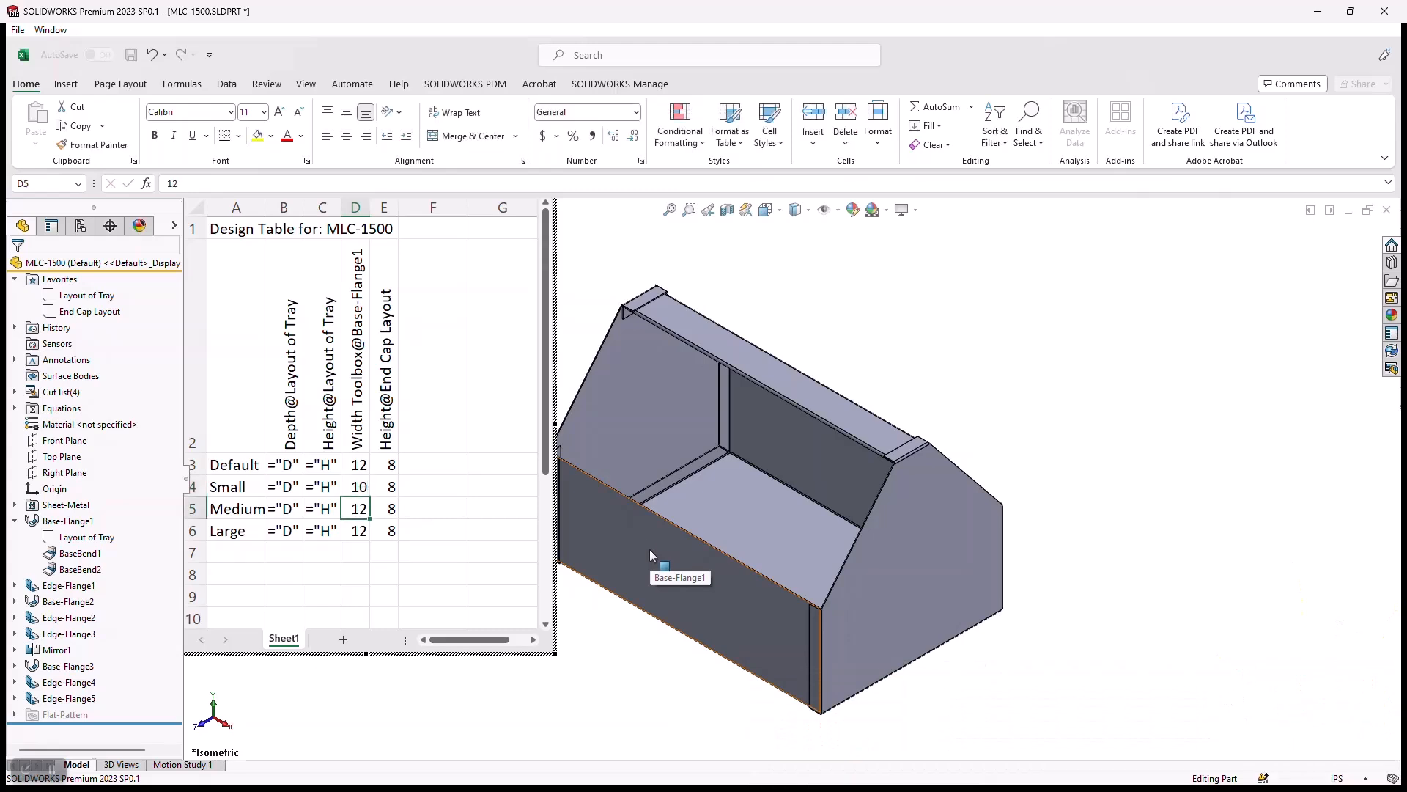
pyautogui.moveTo(648, 545)
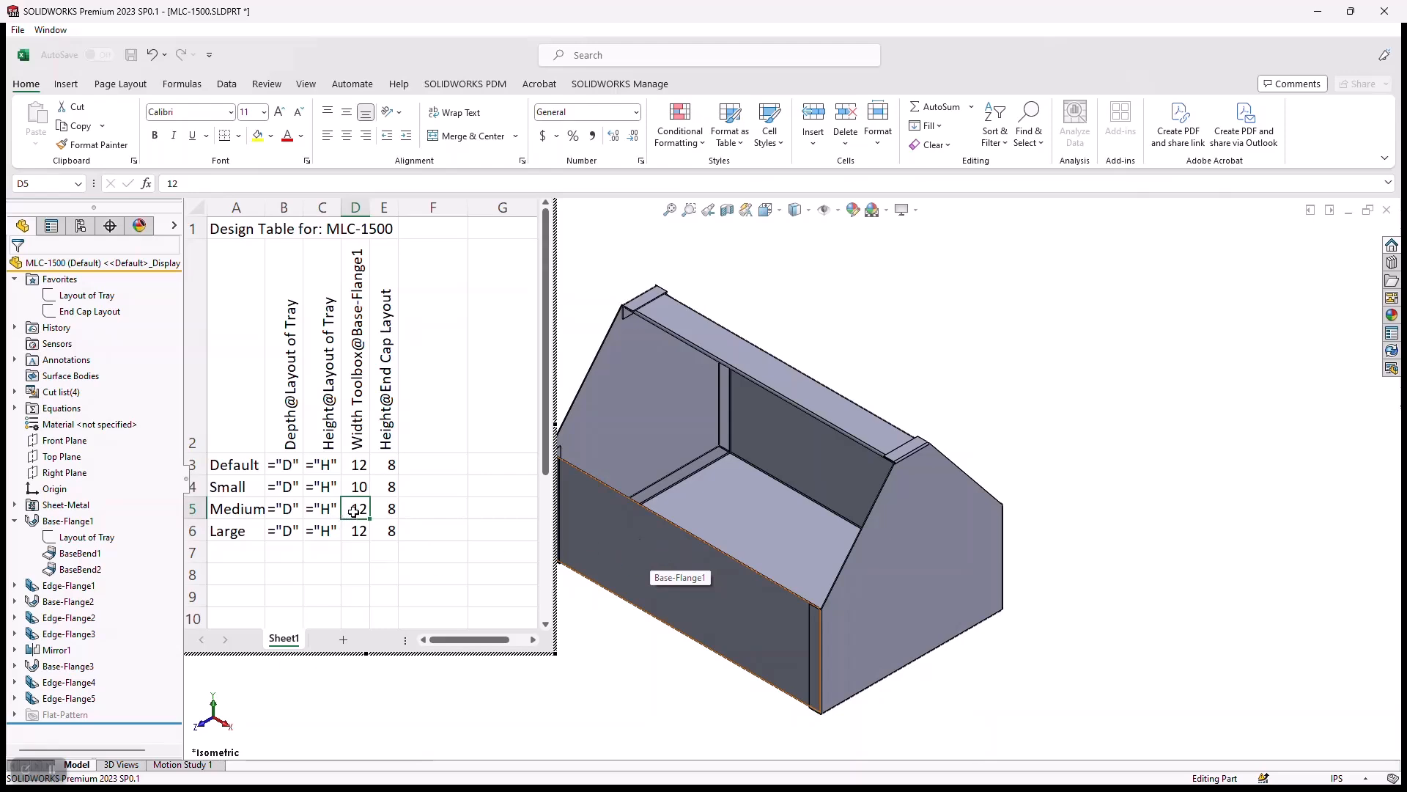
# Set Medium's end-cap height to 10 and Large's to 12, then let the table generate the configurations.
pyautogui.click(389, 508)
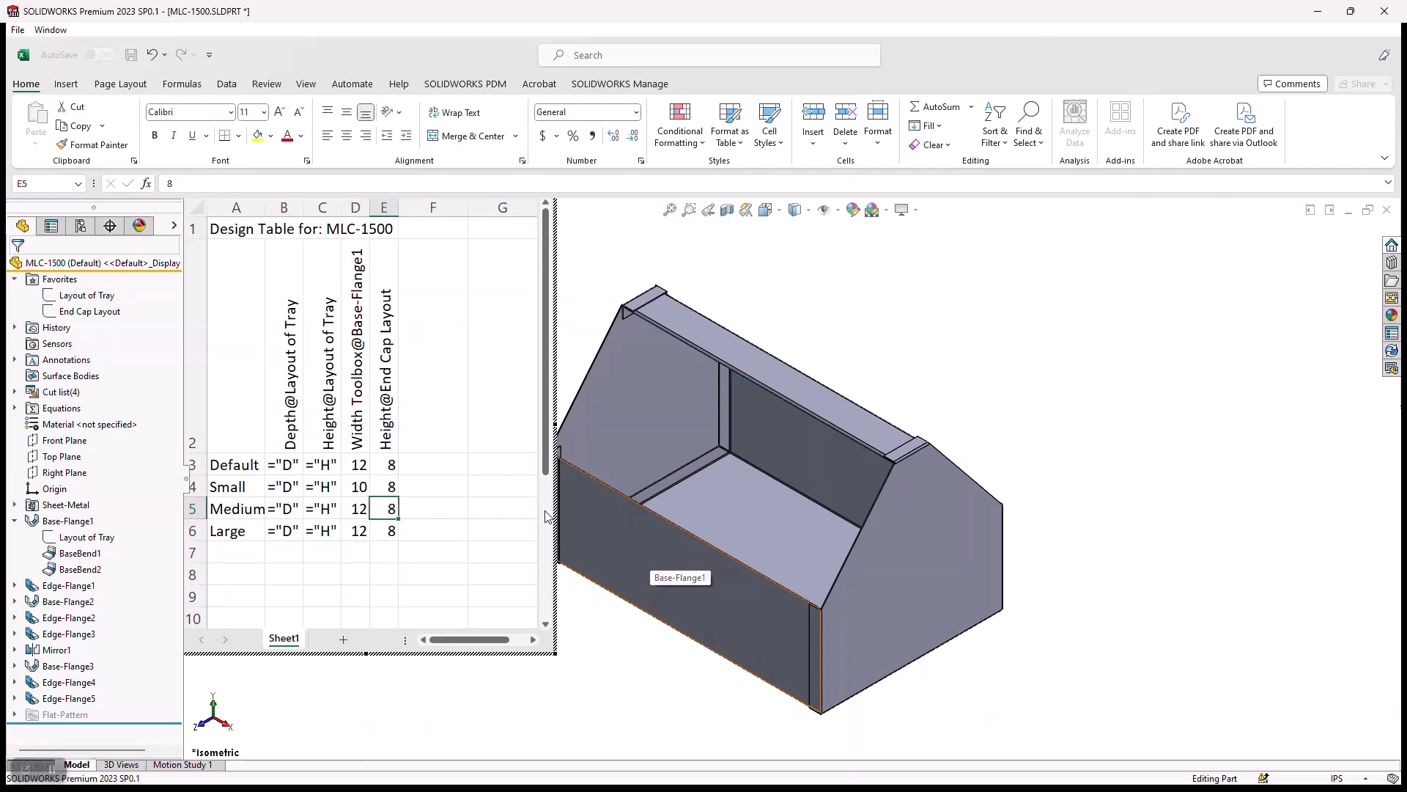
pyautogui.write('10')
pyautogui.click(355, 530)
pyautogui.write('16')
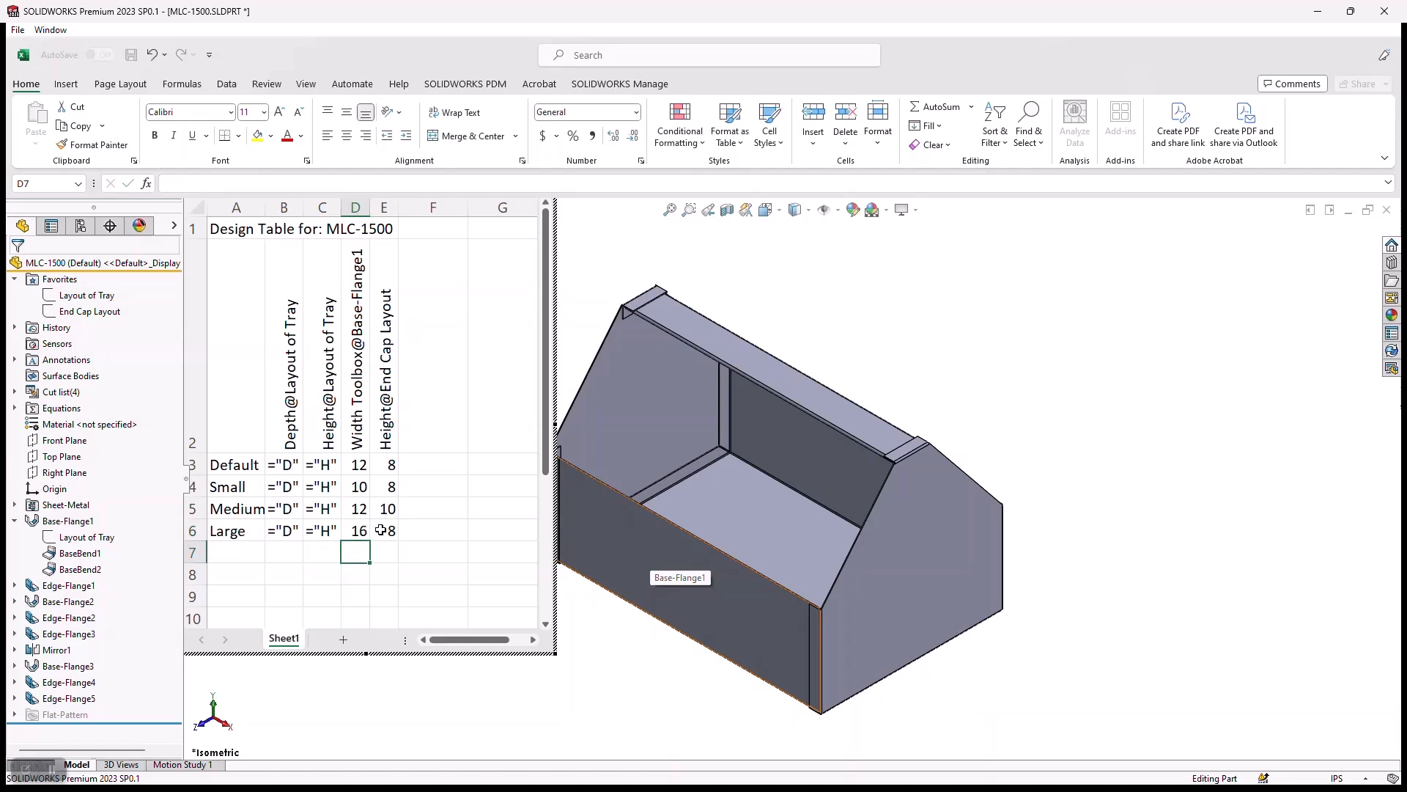
pyautogui.click(384, 531)
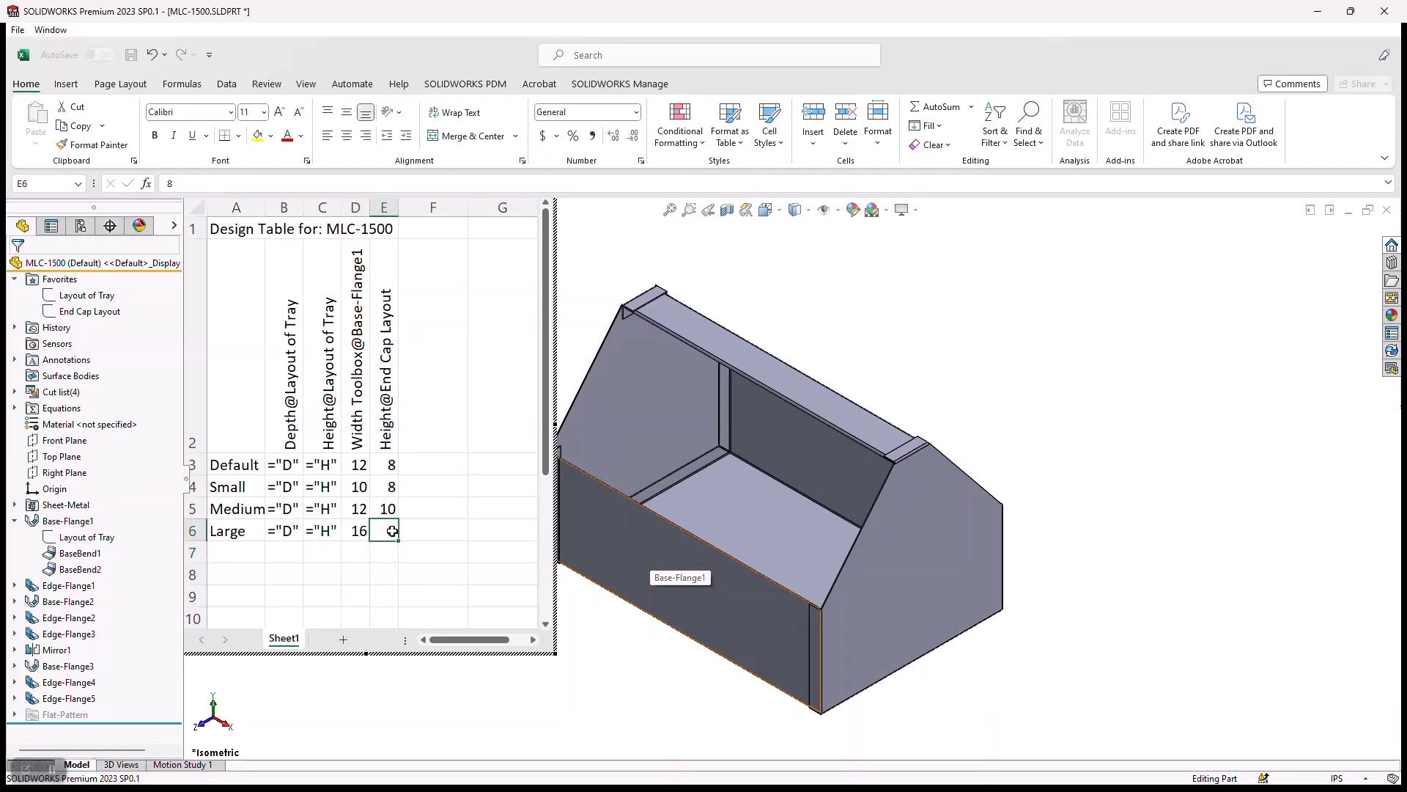
pyautogui.write('12')
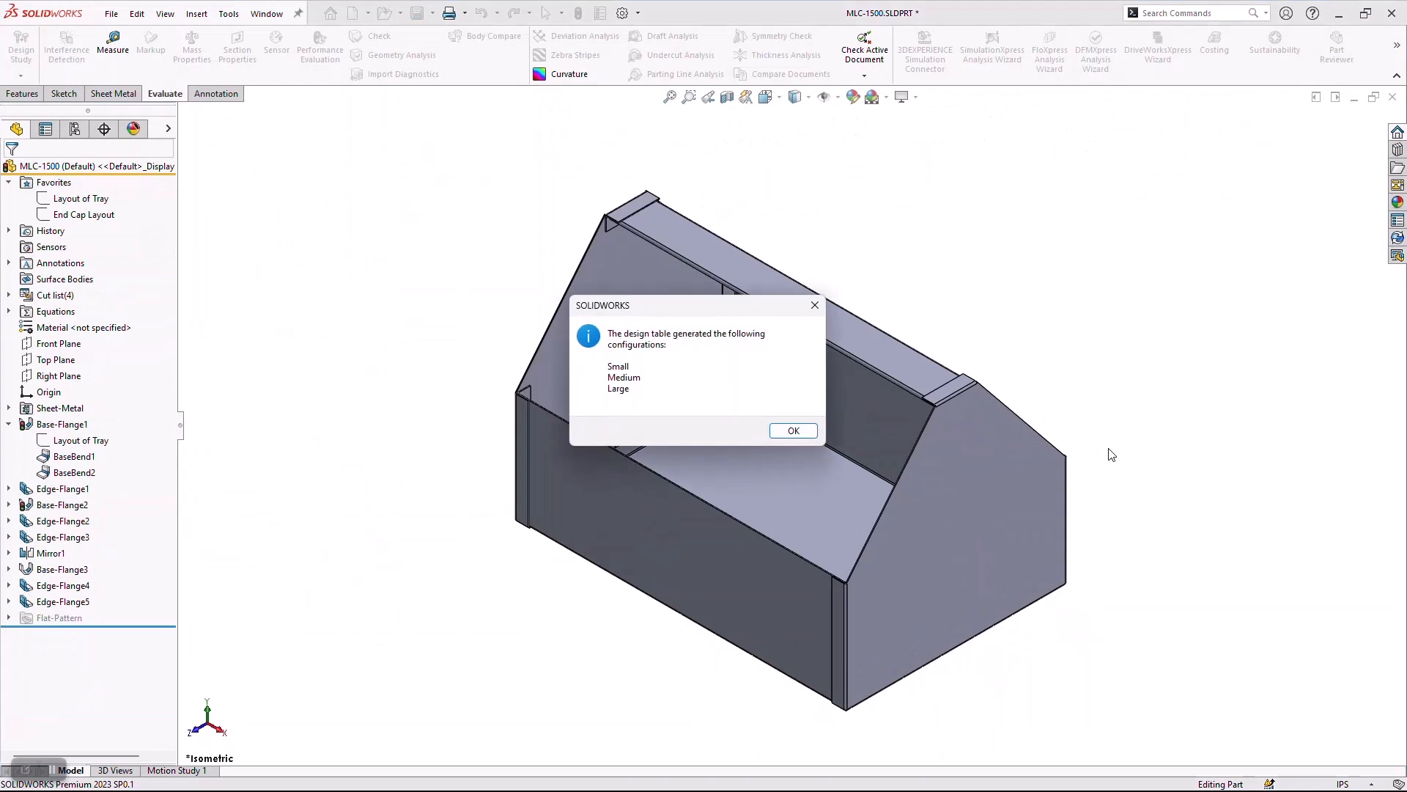
# Acknowledge the generation message and show the ConfigurationManager listing Default, Large, Medium and Small.
pyautogui.click(793, 431)
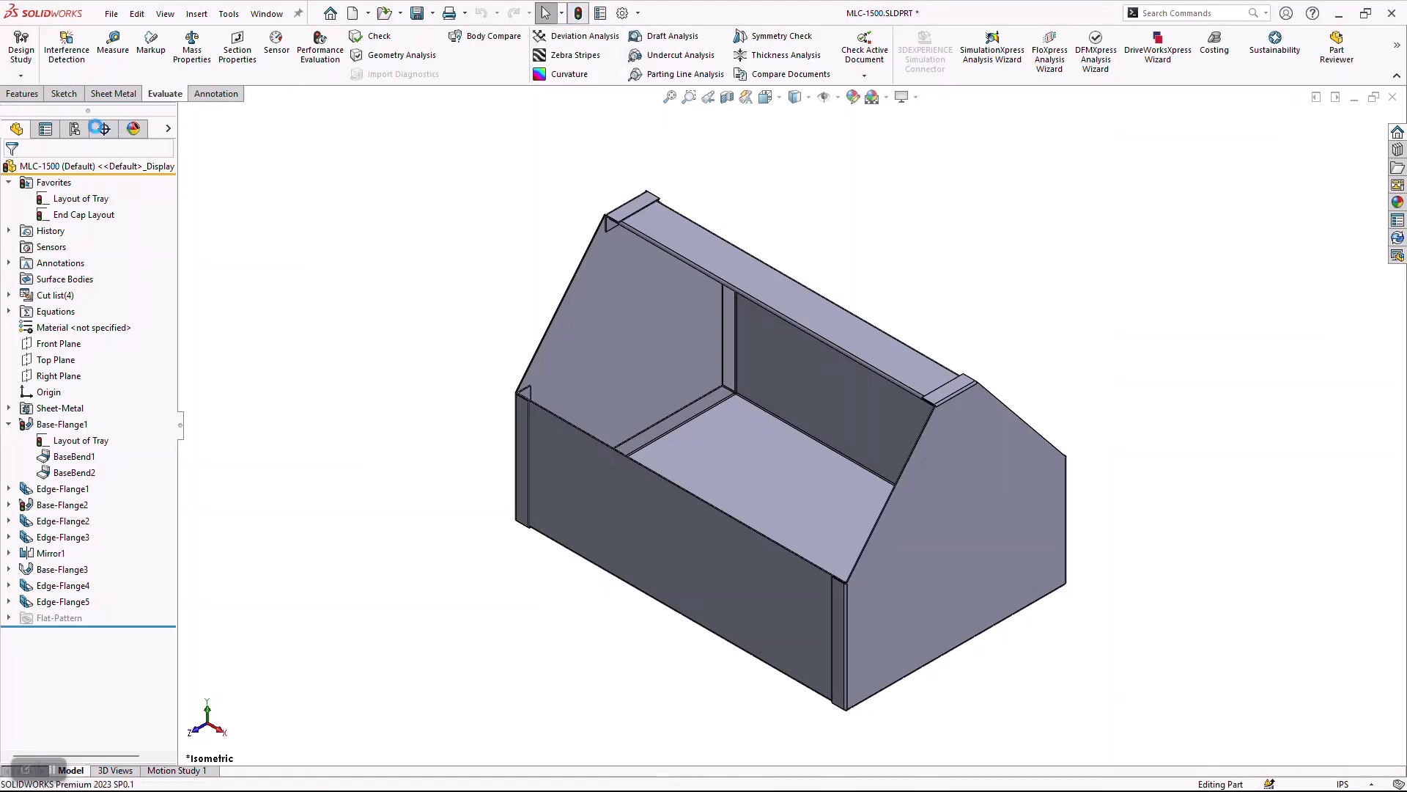
pyautogui.click(74, 129)
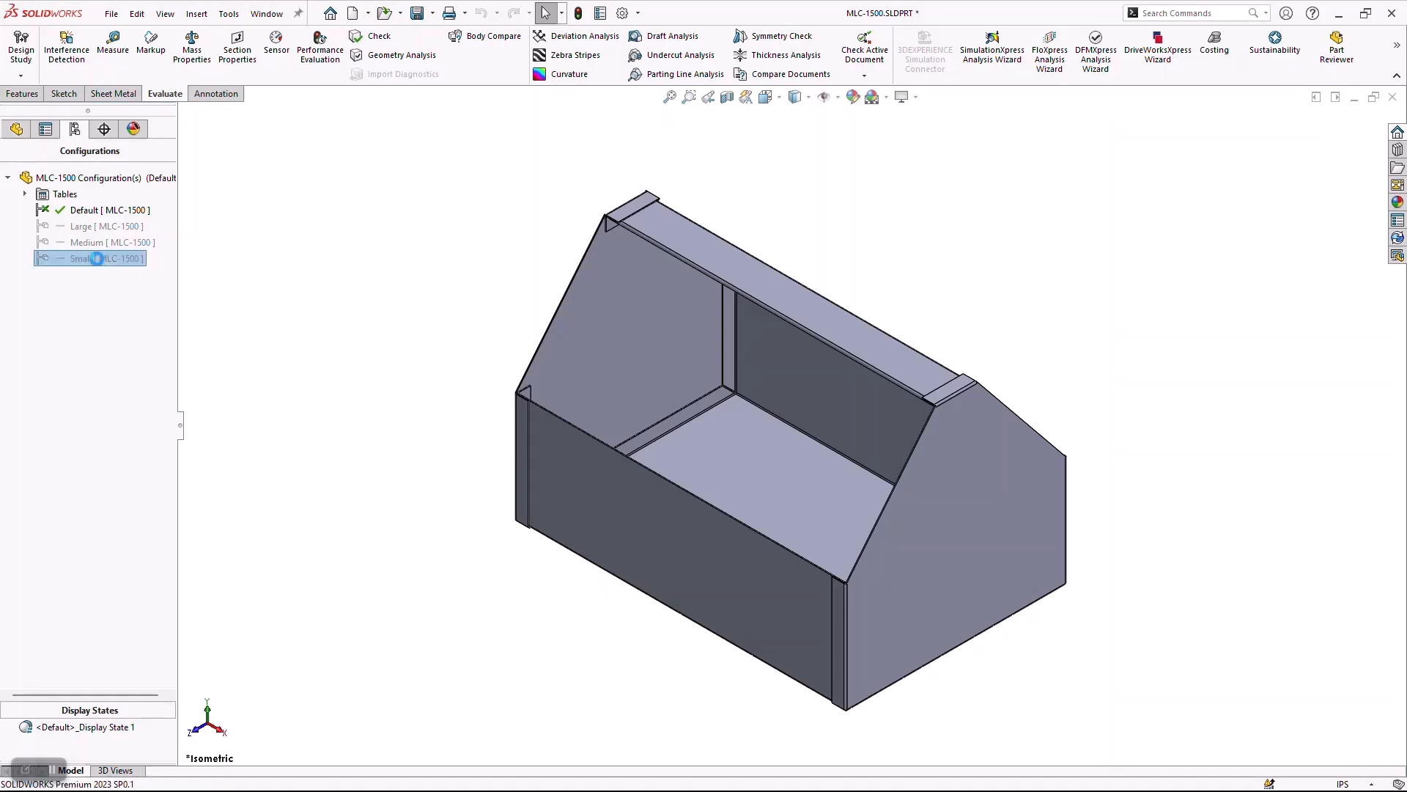
# Activate the Small configuration, then make Medium the active configuration.
pyautogui.doubleClick(78, 258)
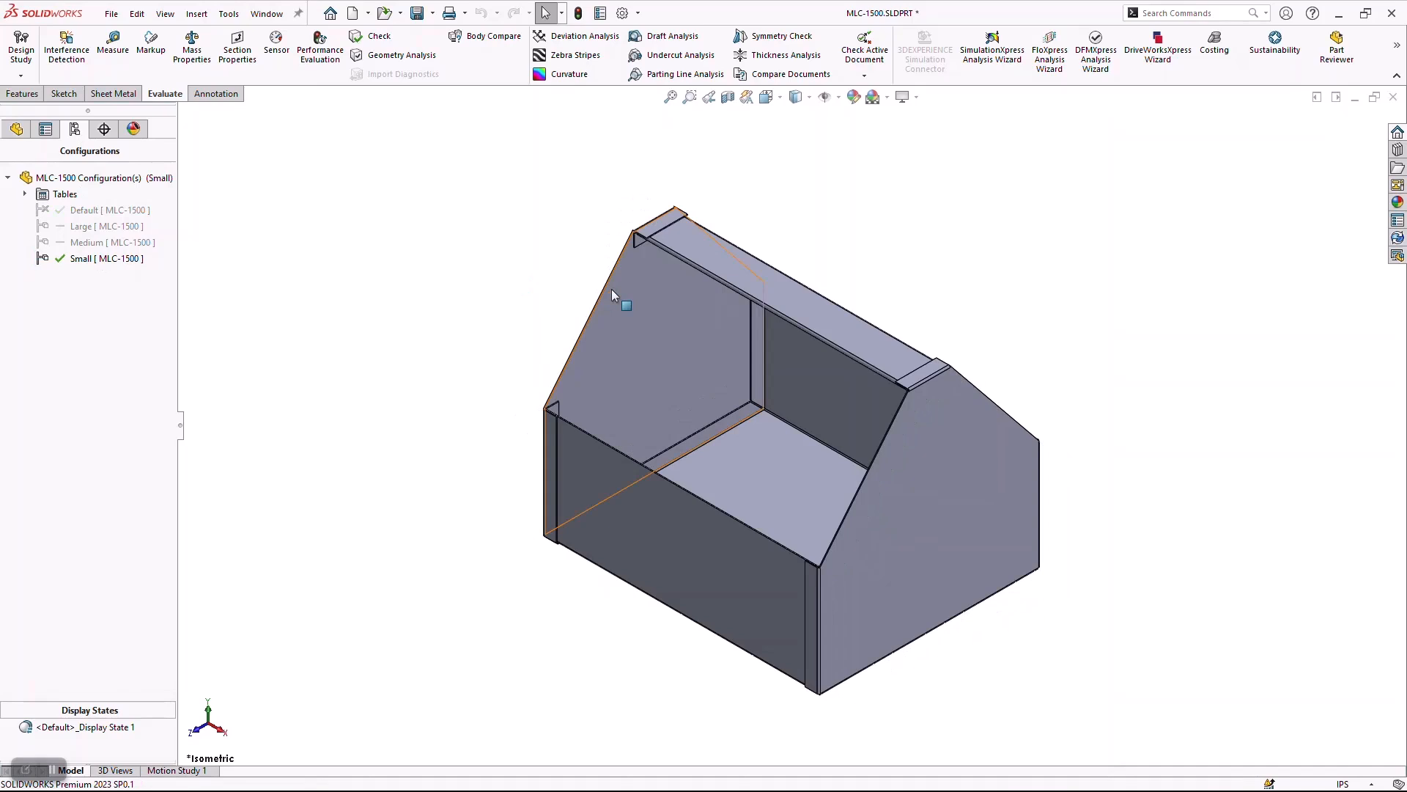
pyautogui.click(81, 258)
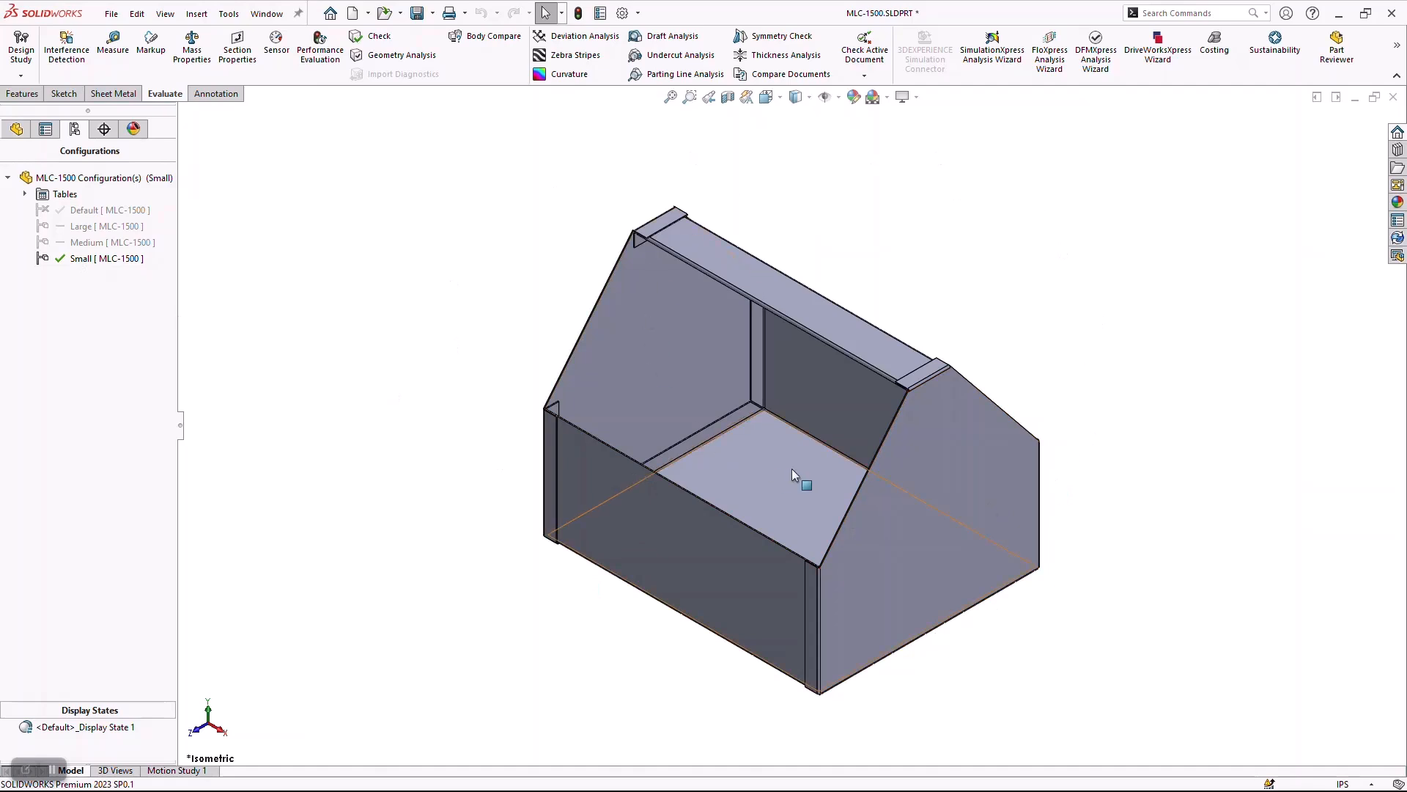
pyautogui.click(95, 242)
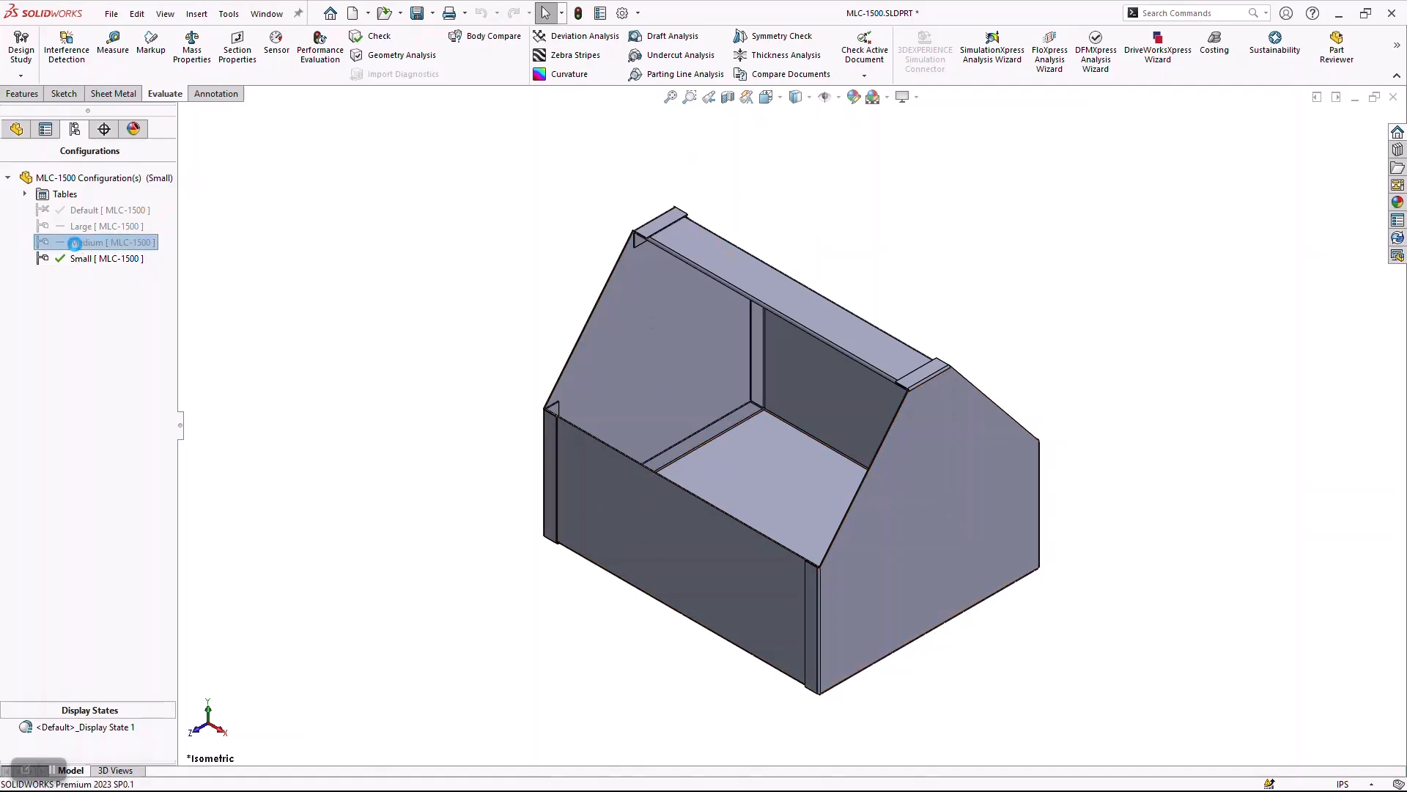
pyautogui.doubleClick(96, 242)
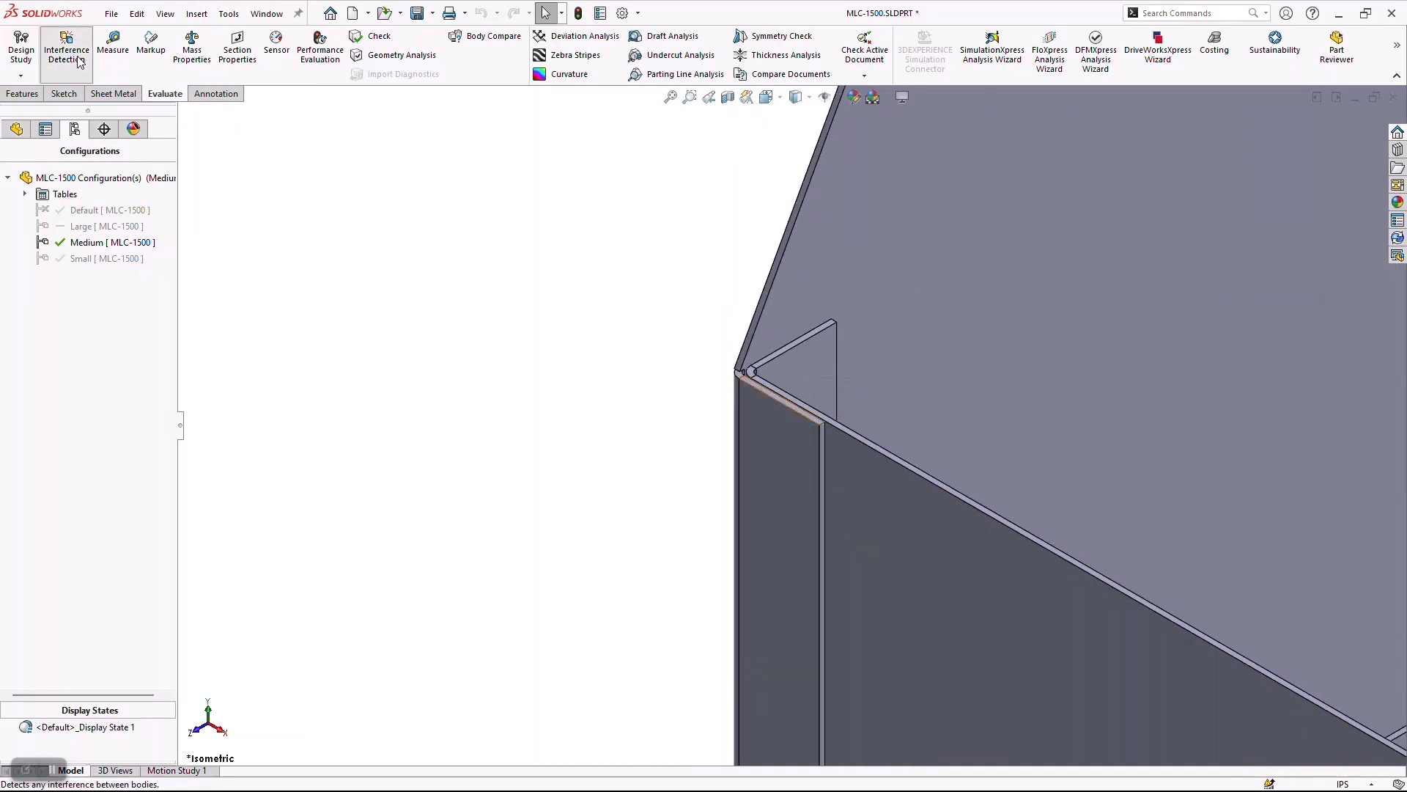
# Run Interference Detection on the Medium toolbox, finding no interferences, and close it.
pyautogui.click(64, 45)
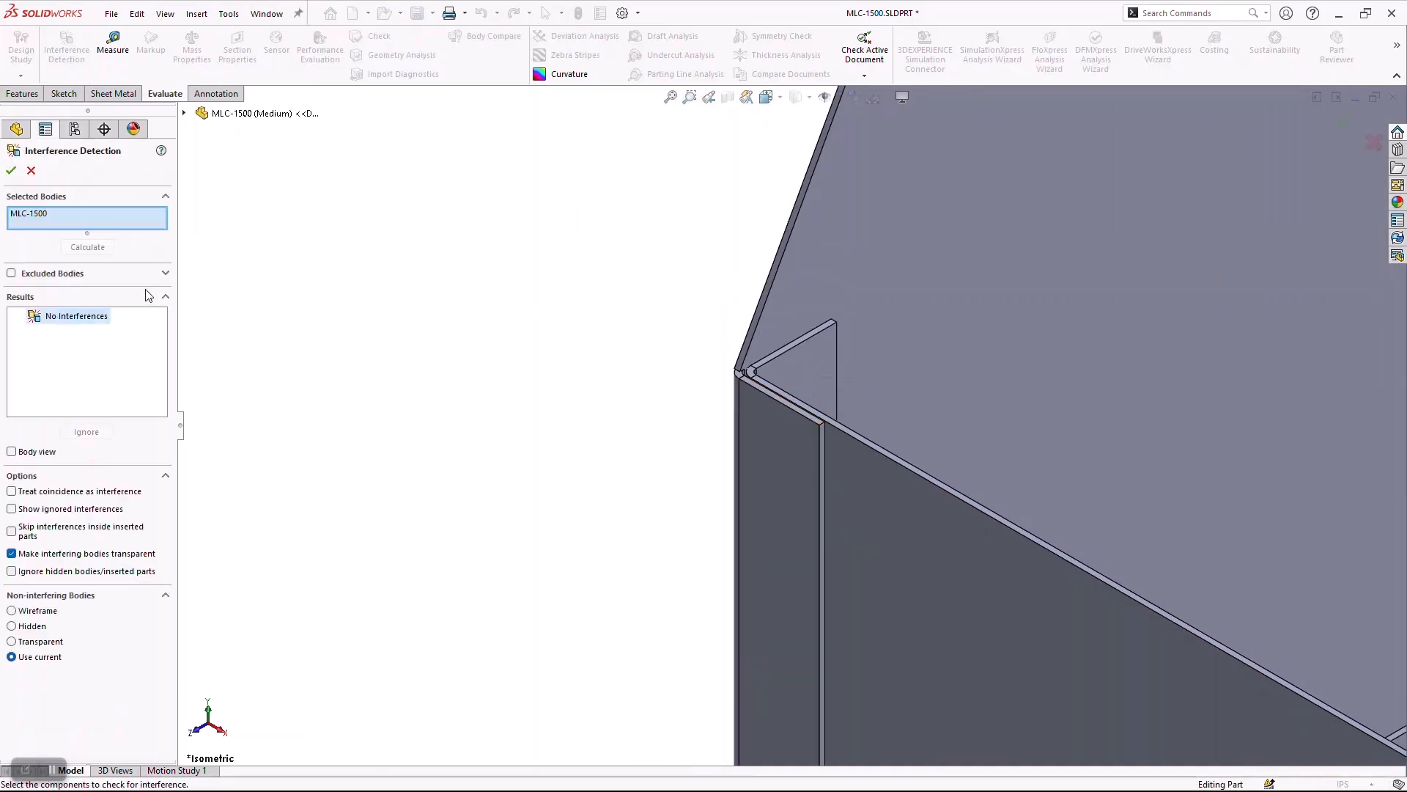
pyautogui.click(73, 129)
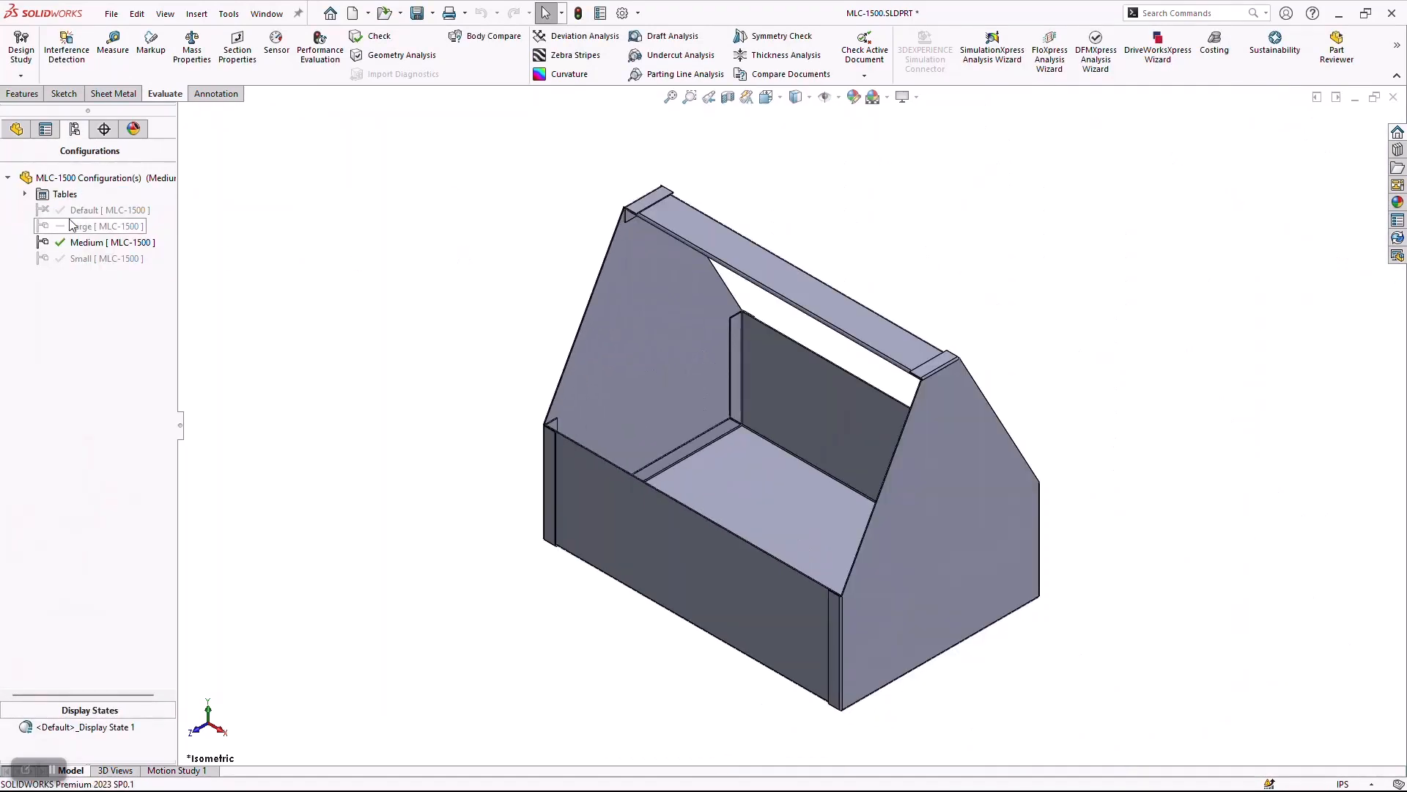
# Activate the Large configuration to preview it, then make Default active again.
pyautogui.click(88, 226)
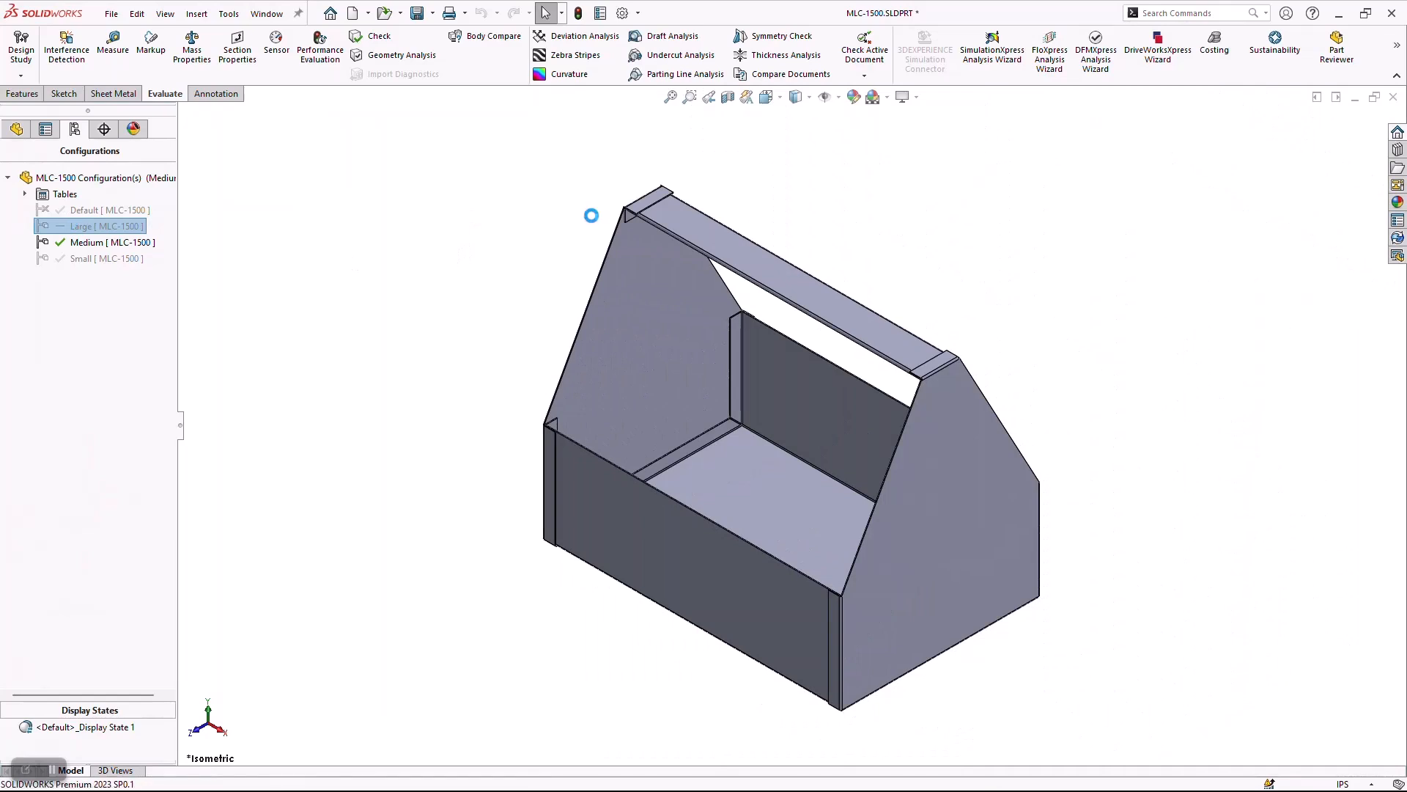
pyautogui.doubleClick(90, 226)
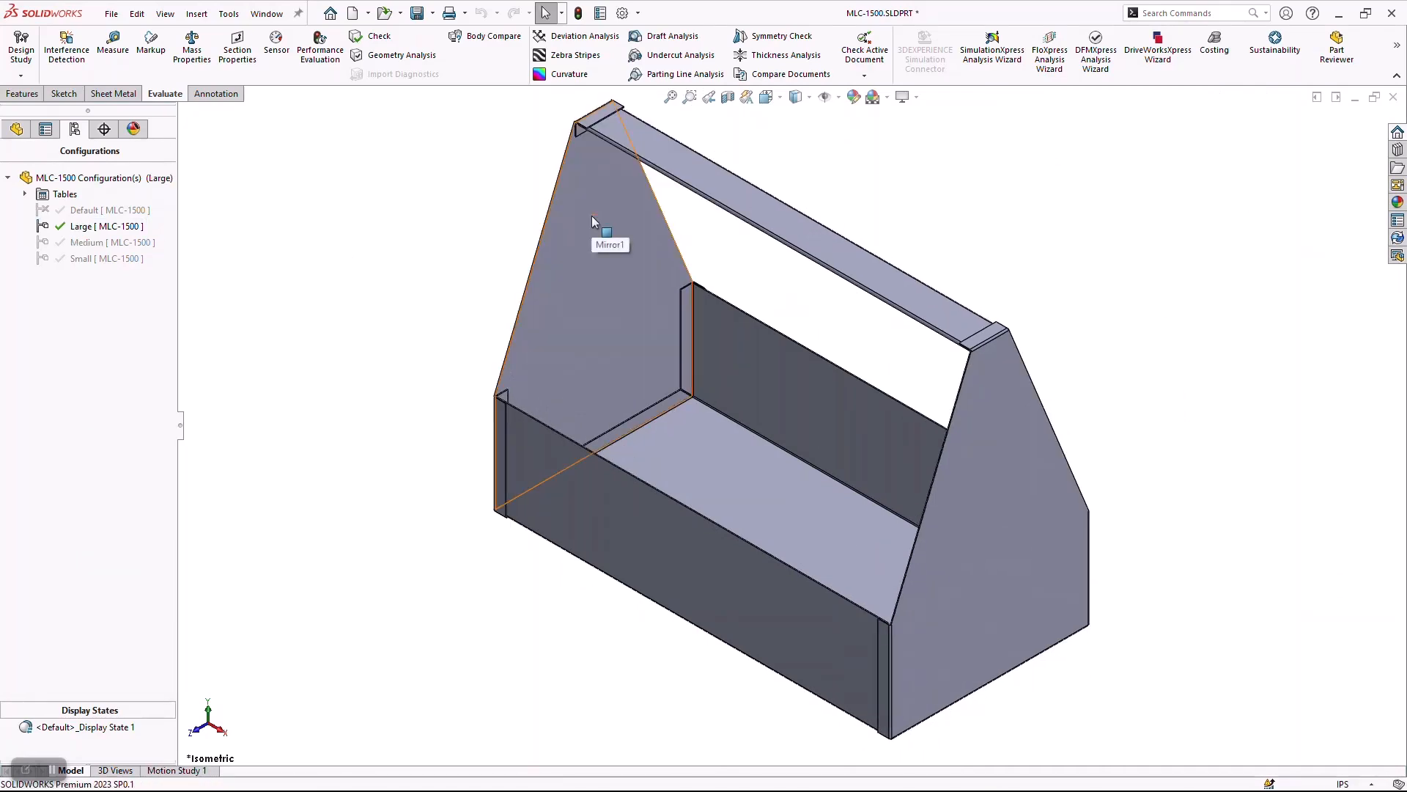
pyautogui.moveTo(407, 244)
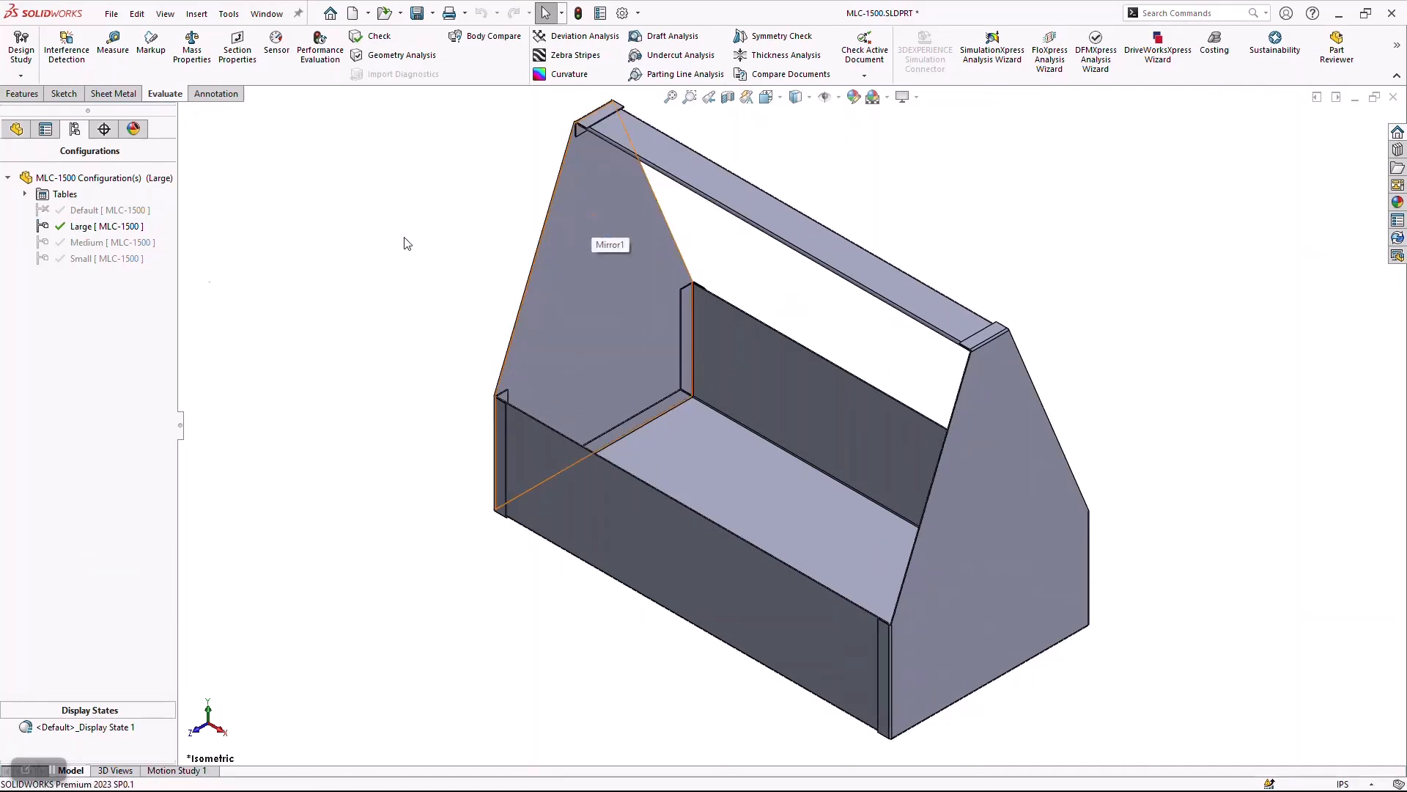
pyautogui.doubleClick(87, 209)
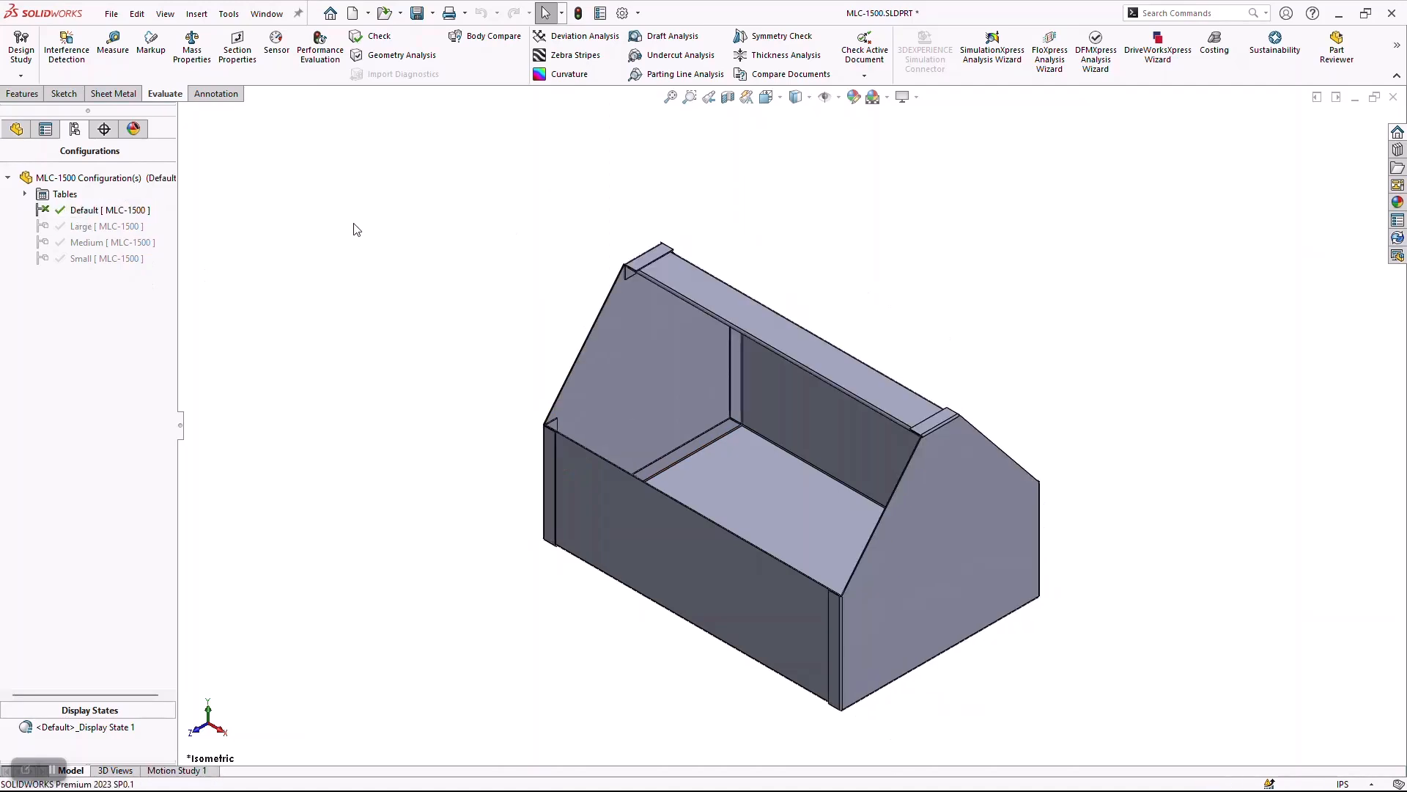